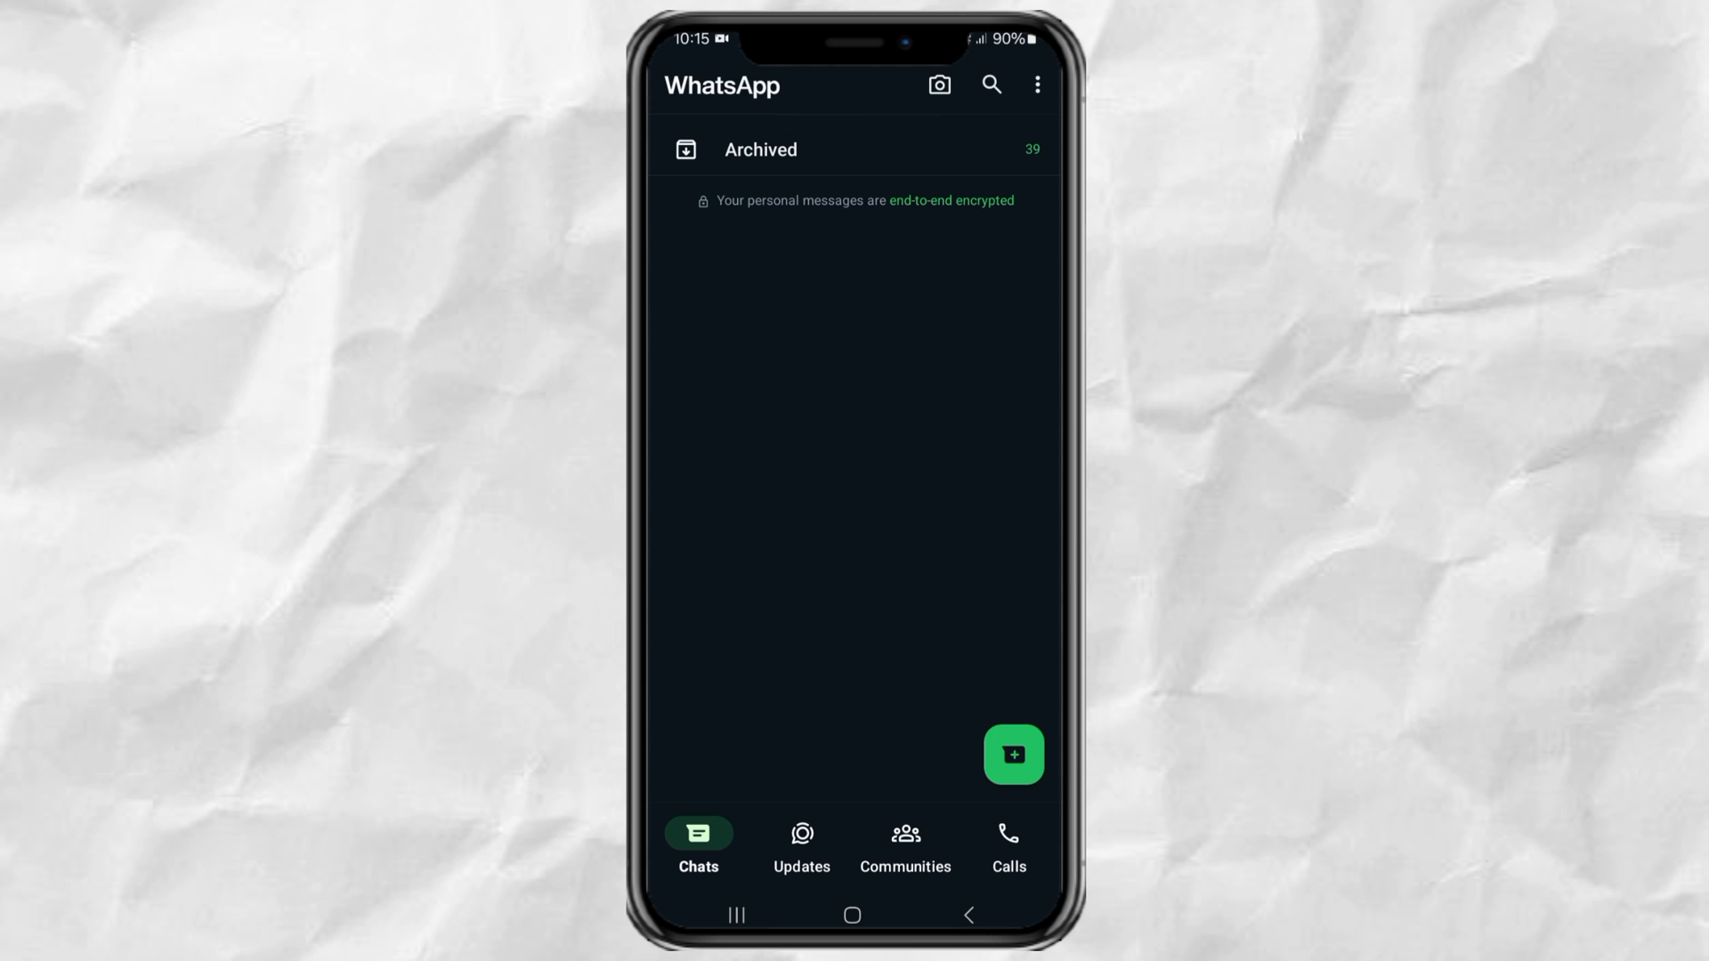
# Go from the chat list menu to Settings, then Storage and data
pyautogui.click(1036, 86)
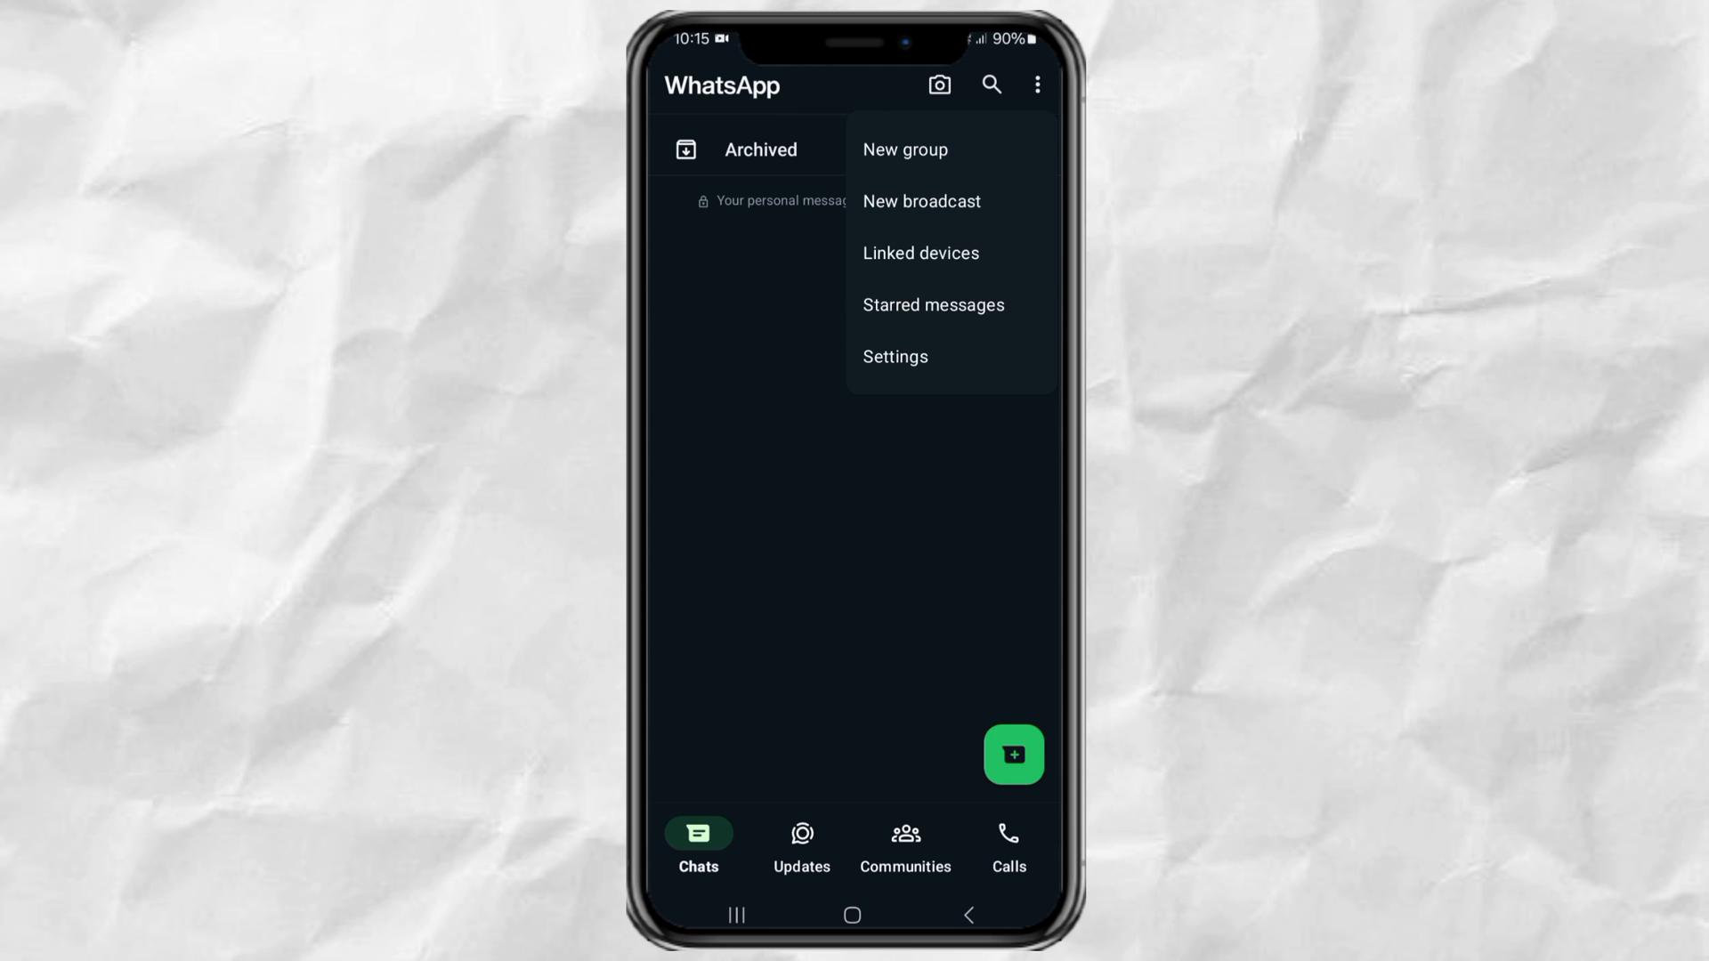
pyautogui.click(895, 356)
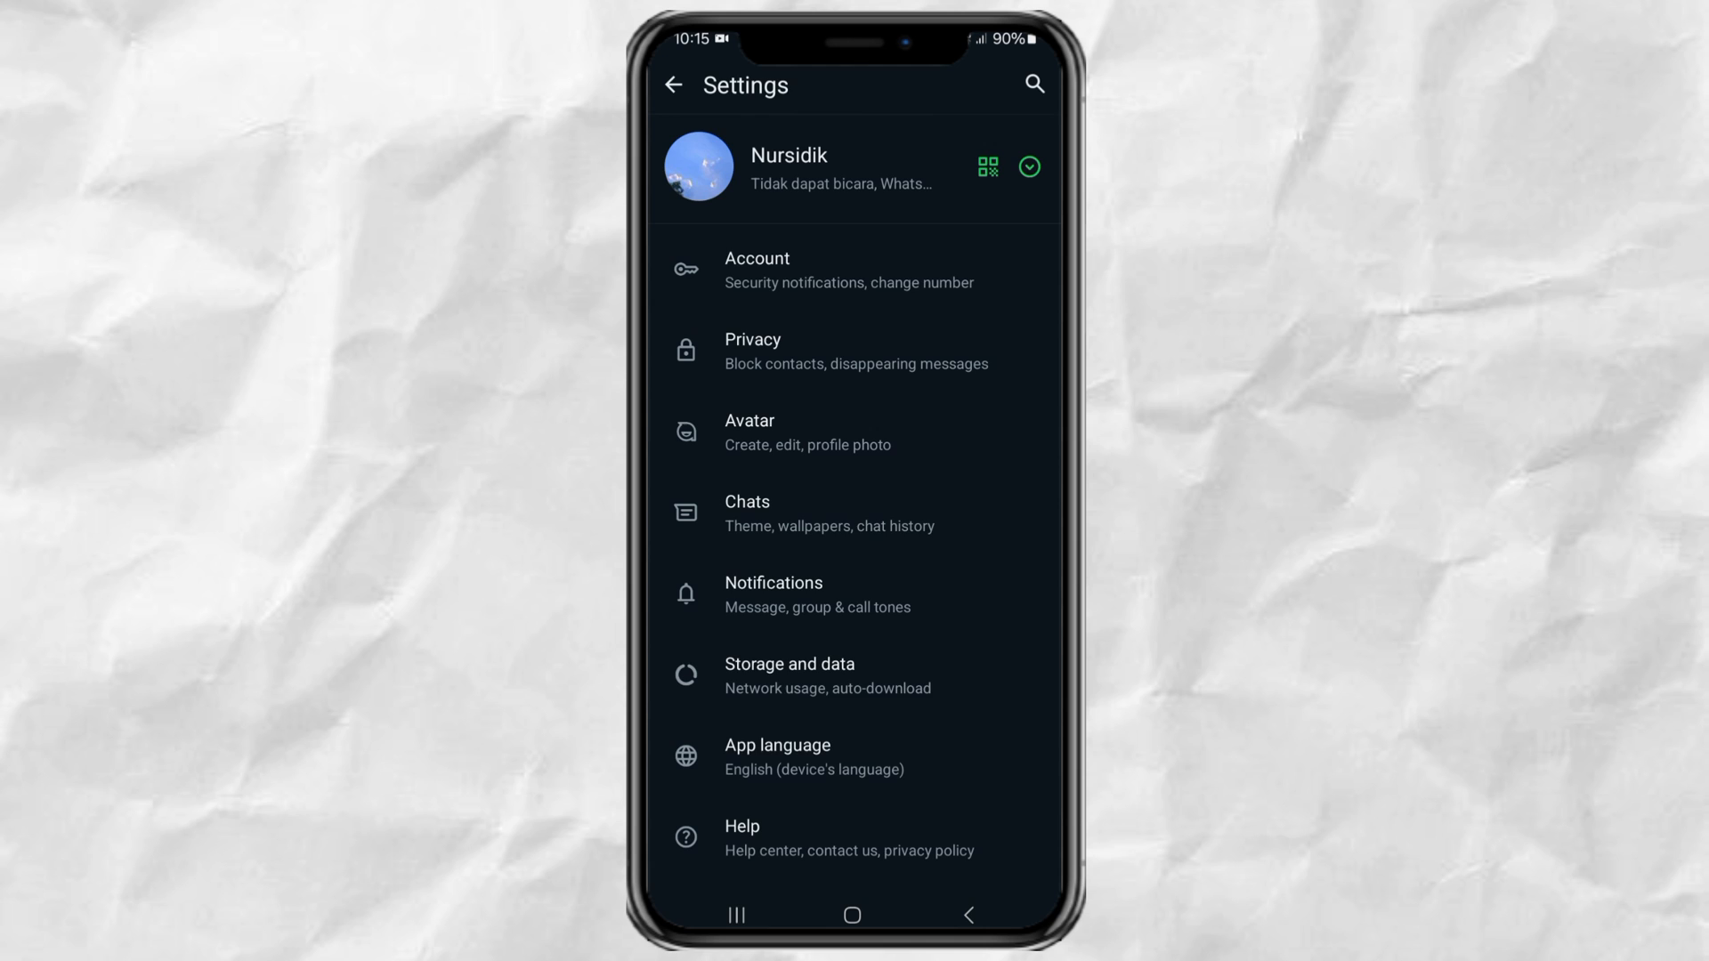
pyautogui.click(789, 674)
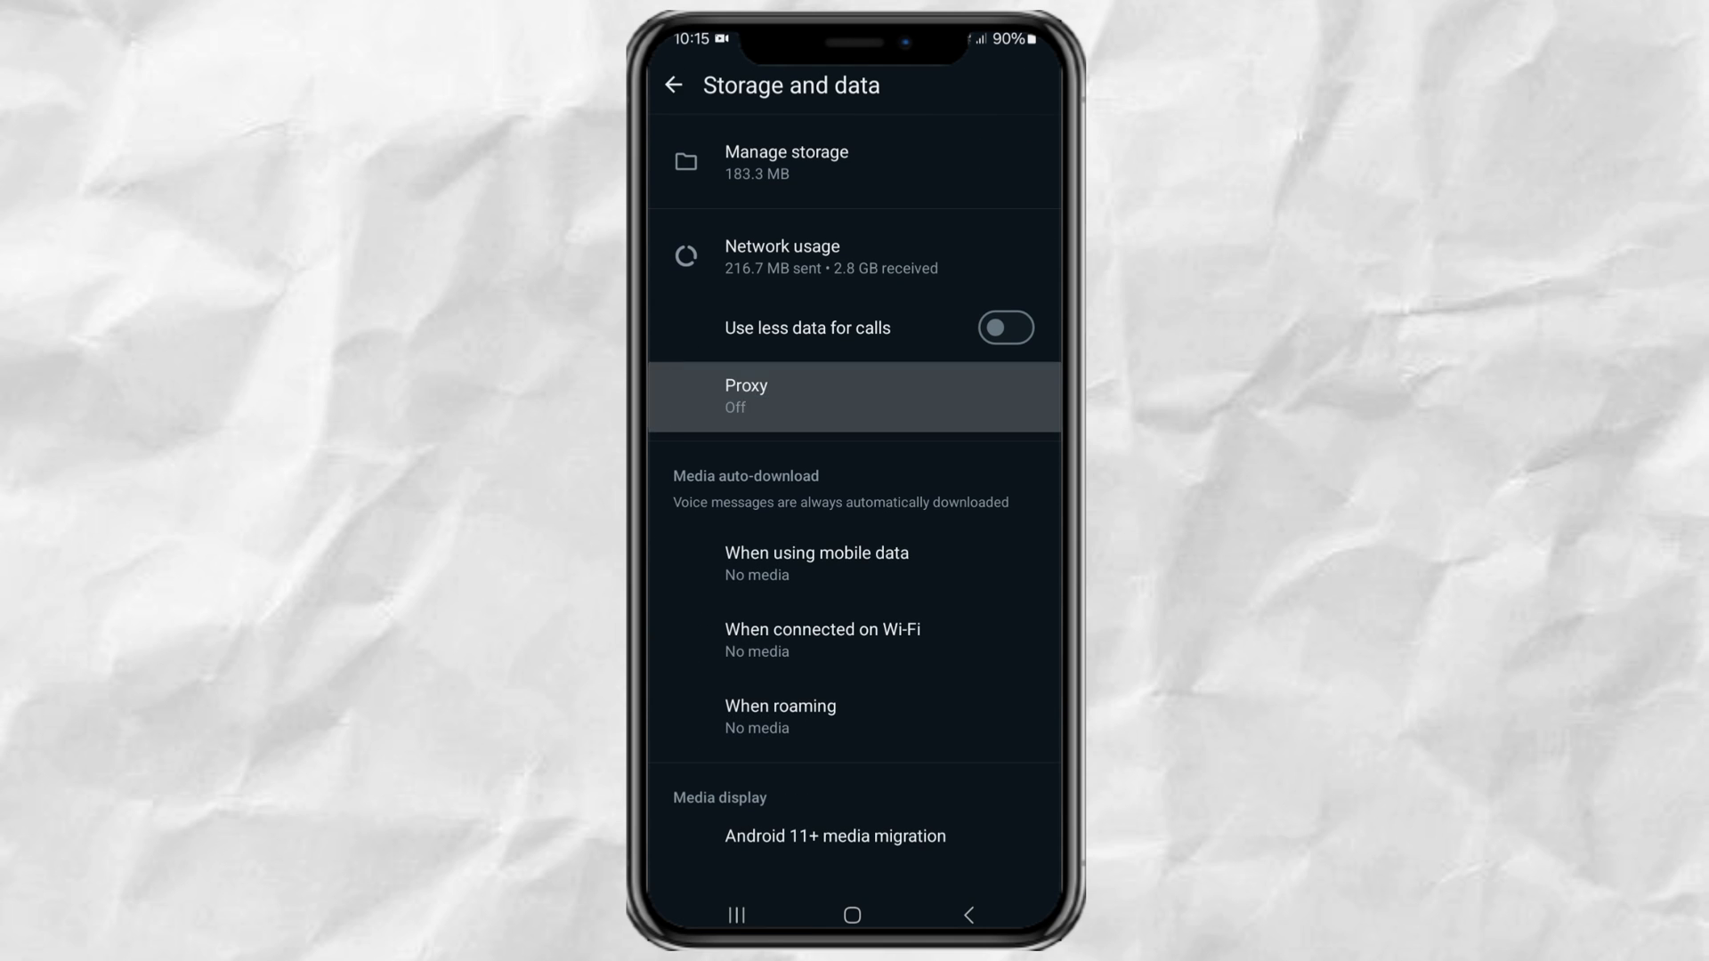
# Set up a proxy with host 1.1.1.1 and save it
pyautogui.click(853, 395)
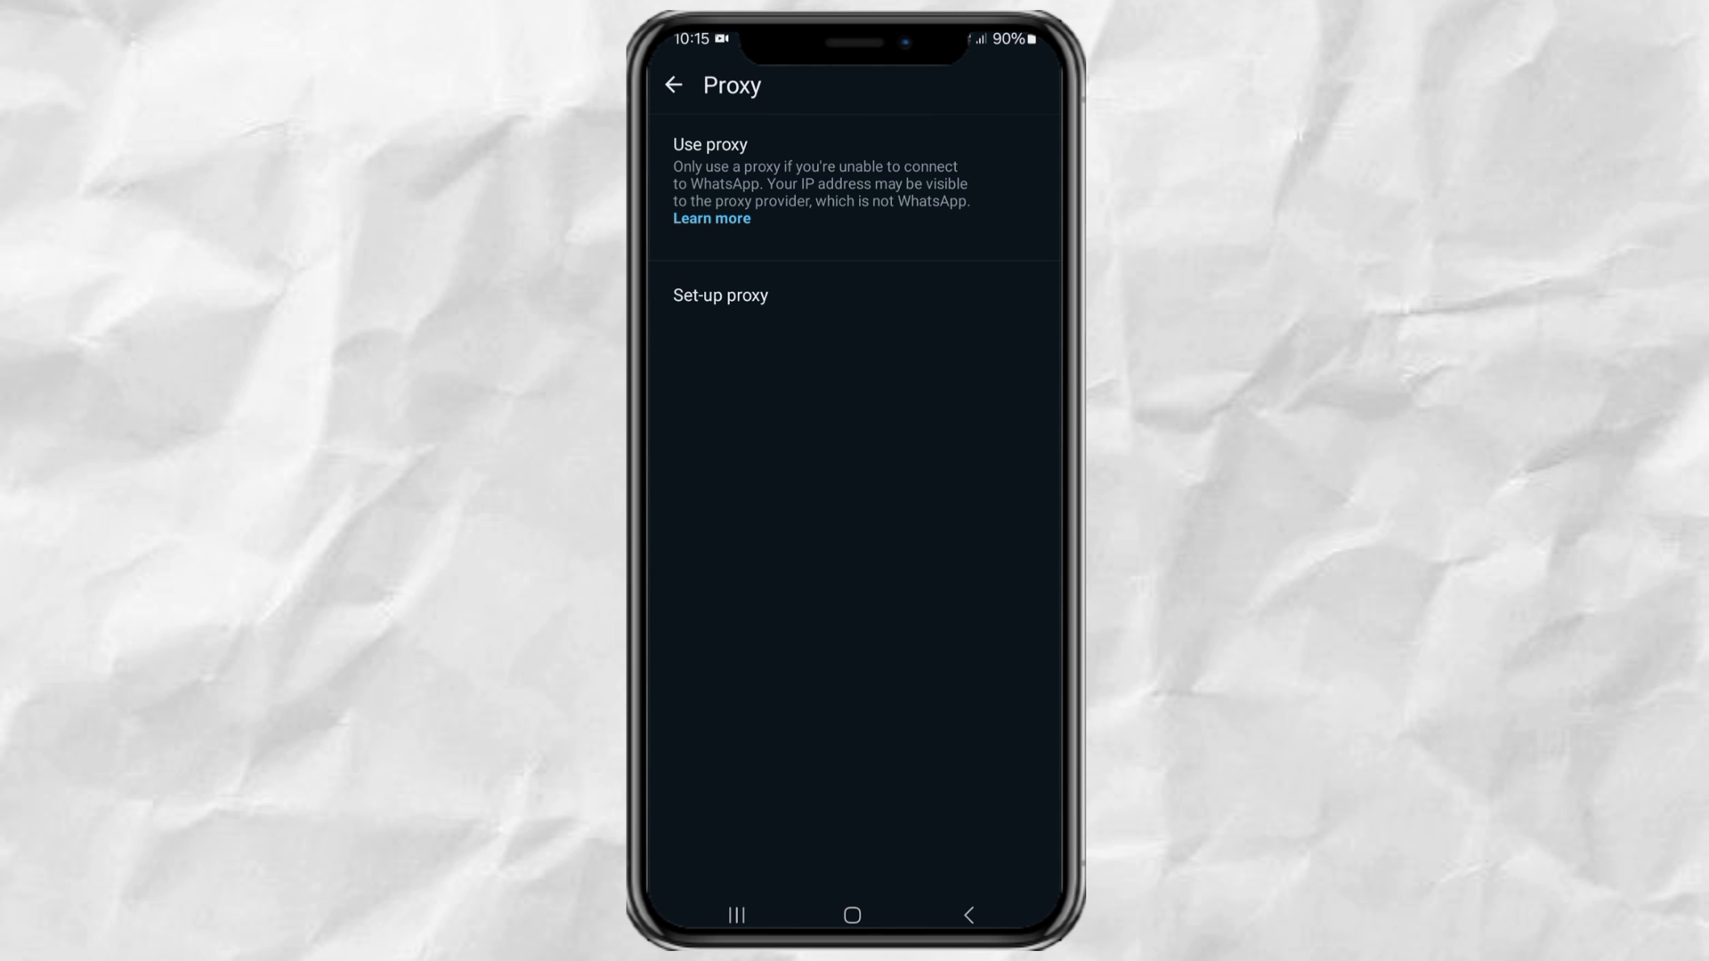
pyautogui.click(719, 295)
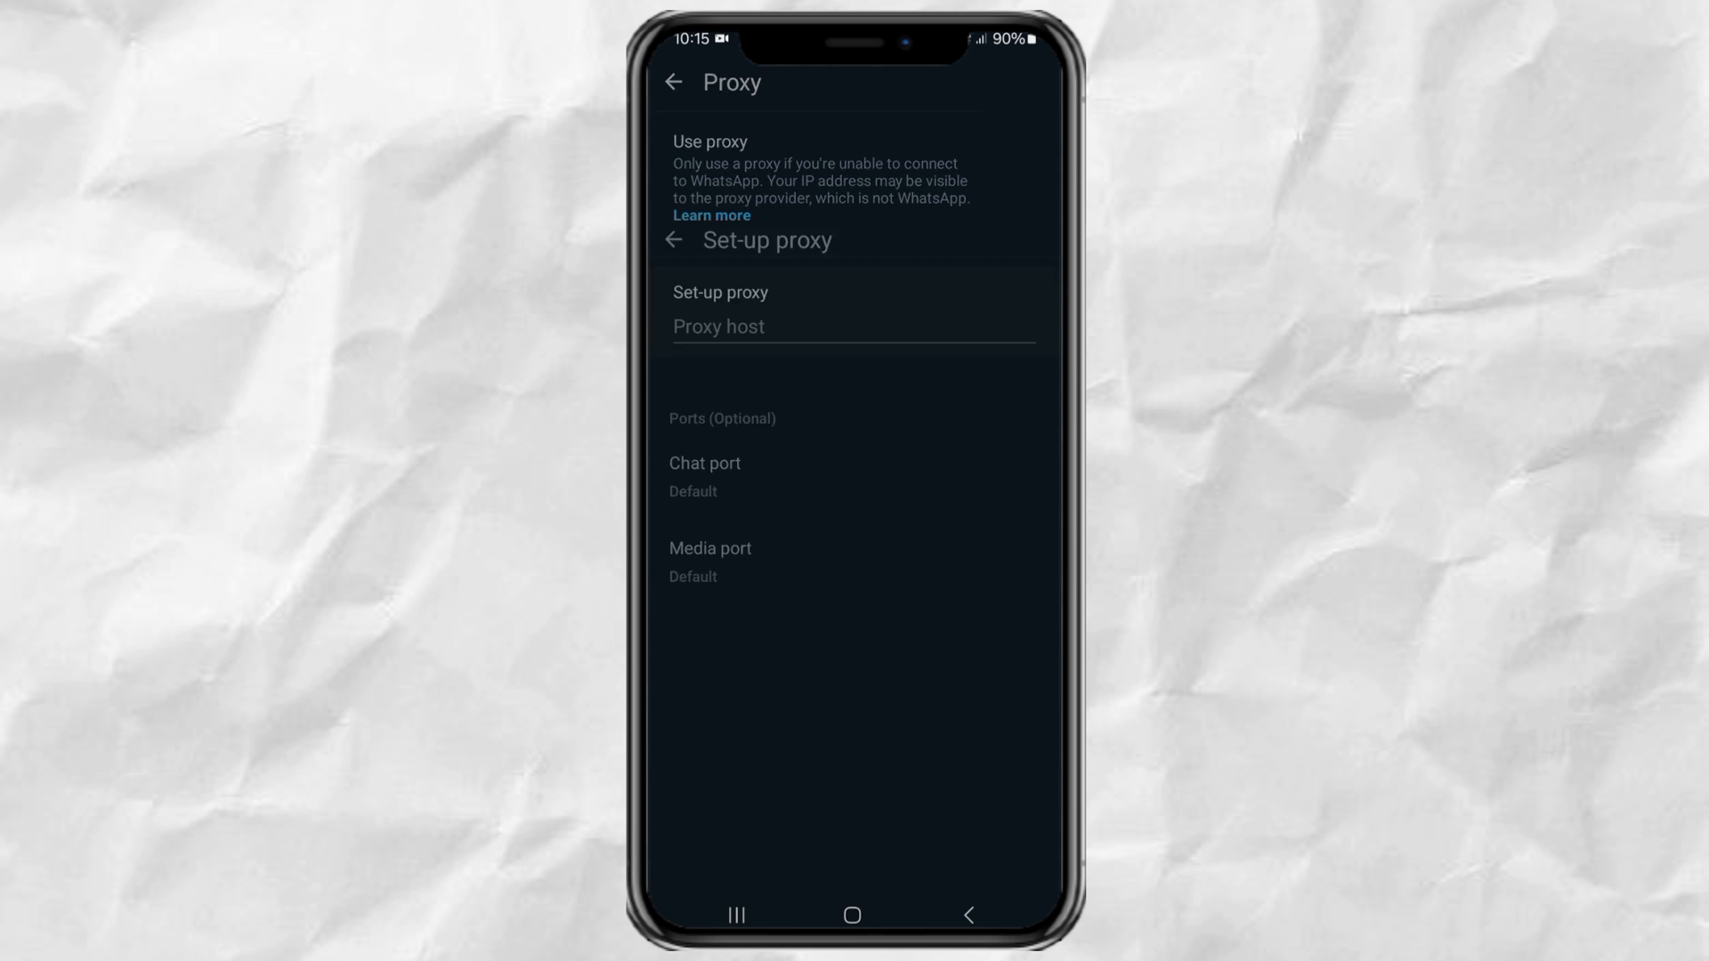
pyautogui.click(854, 332)
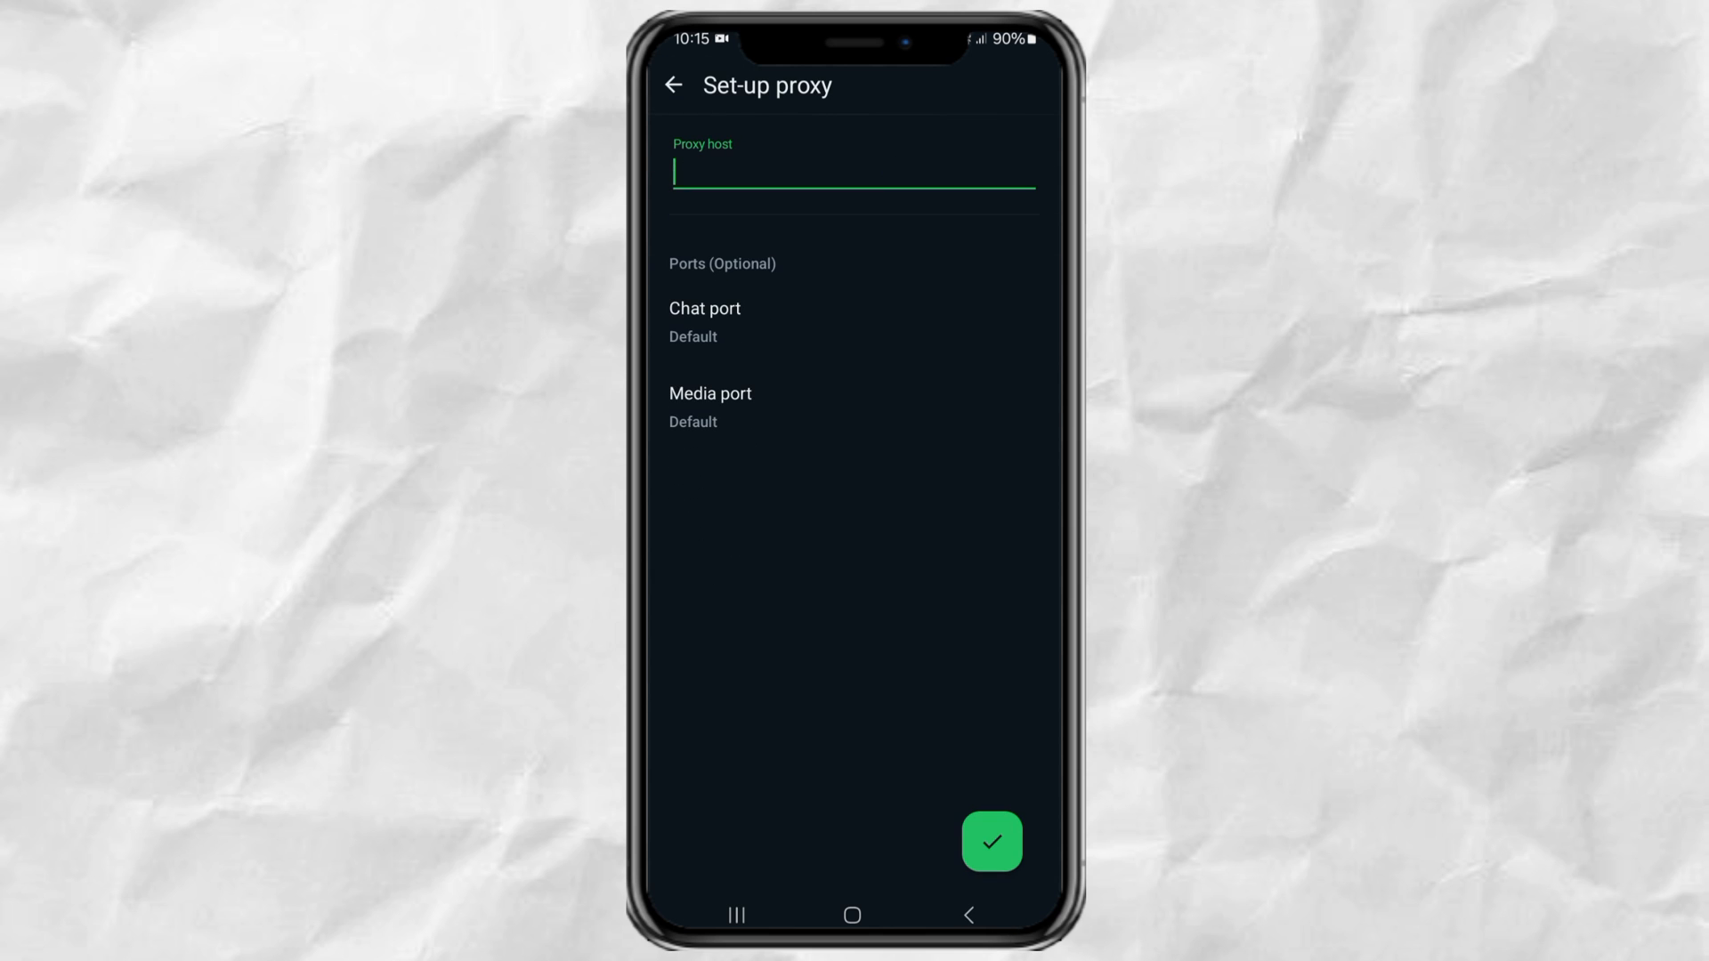
pyautogui.click(854, 175)
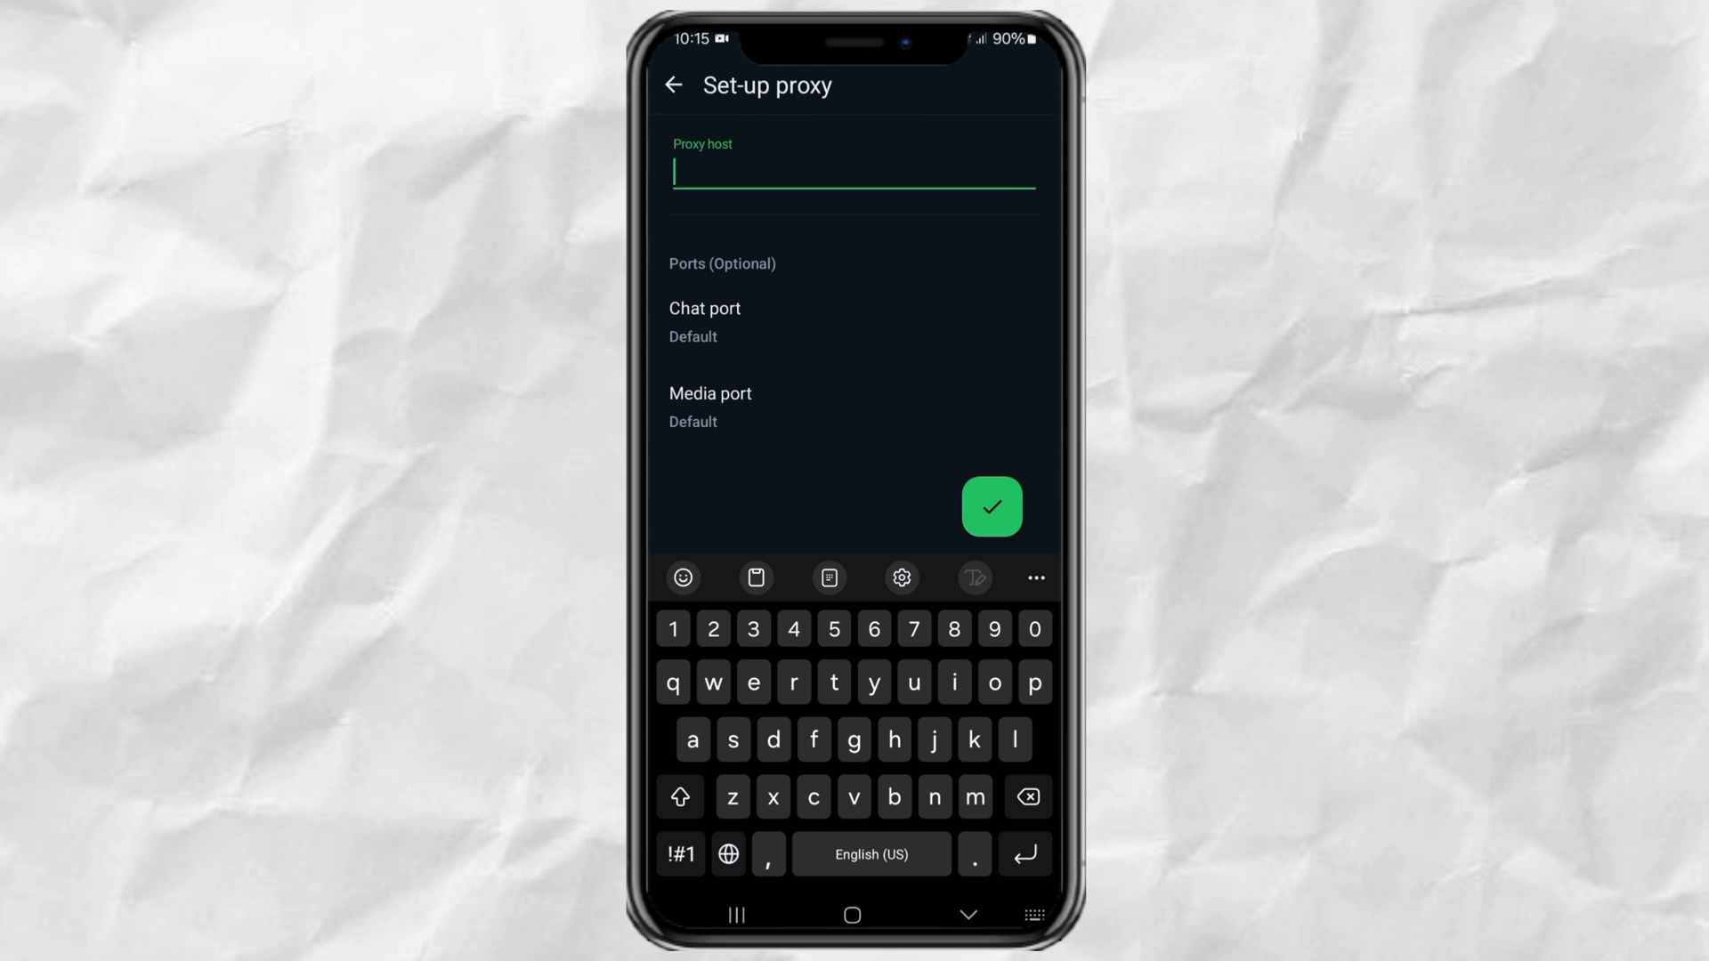
pyautogui.write('1.1.1.1')
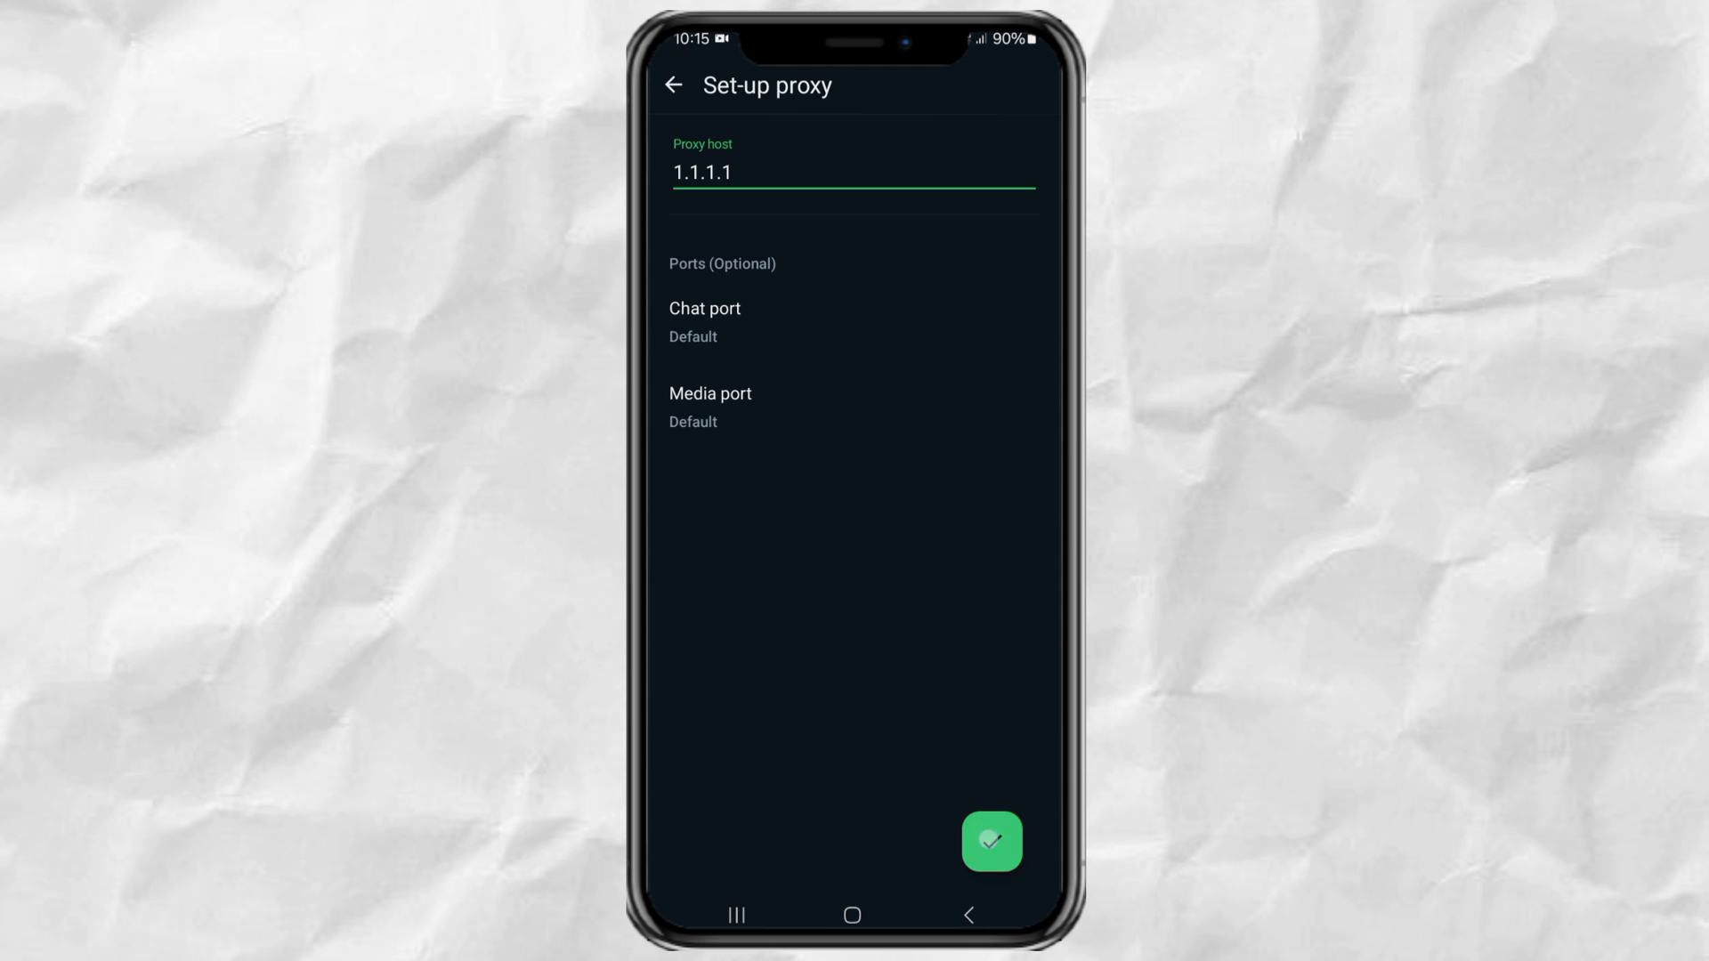
pyautogui.click(990, 840)
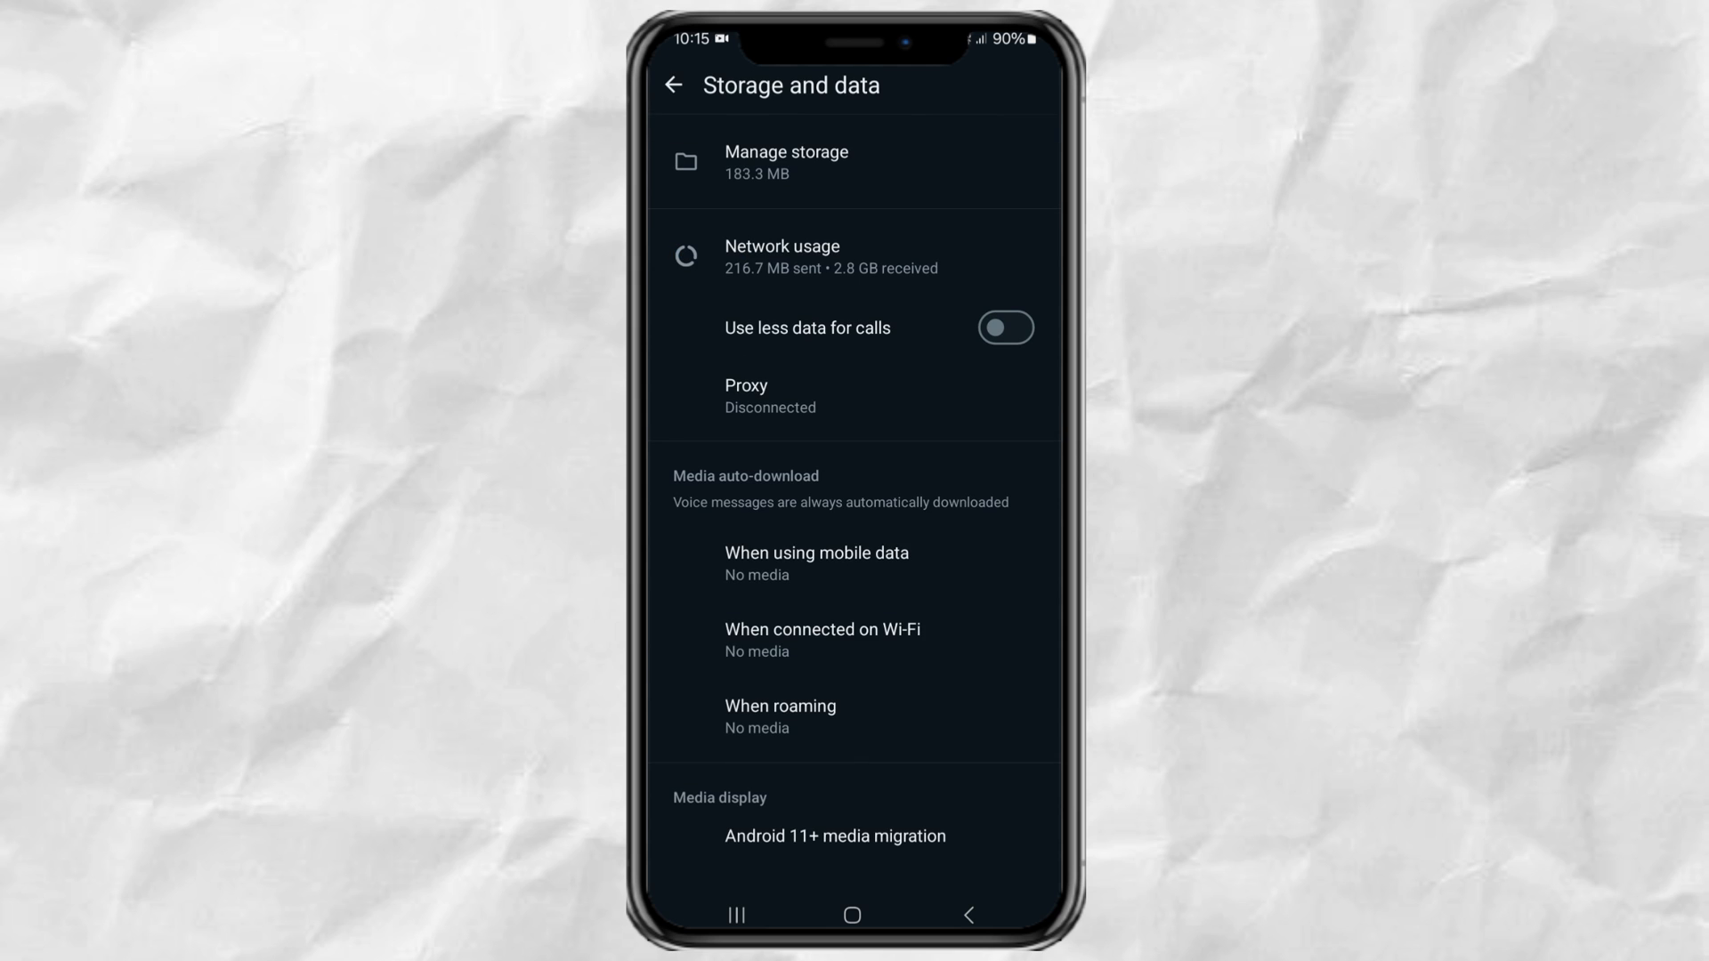
# Back out of Storage and data to Chats and dismiss the notification shade
pyautogui.click(673, 85)
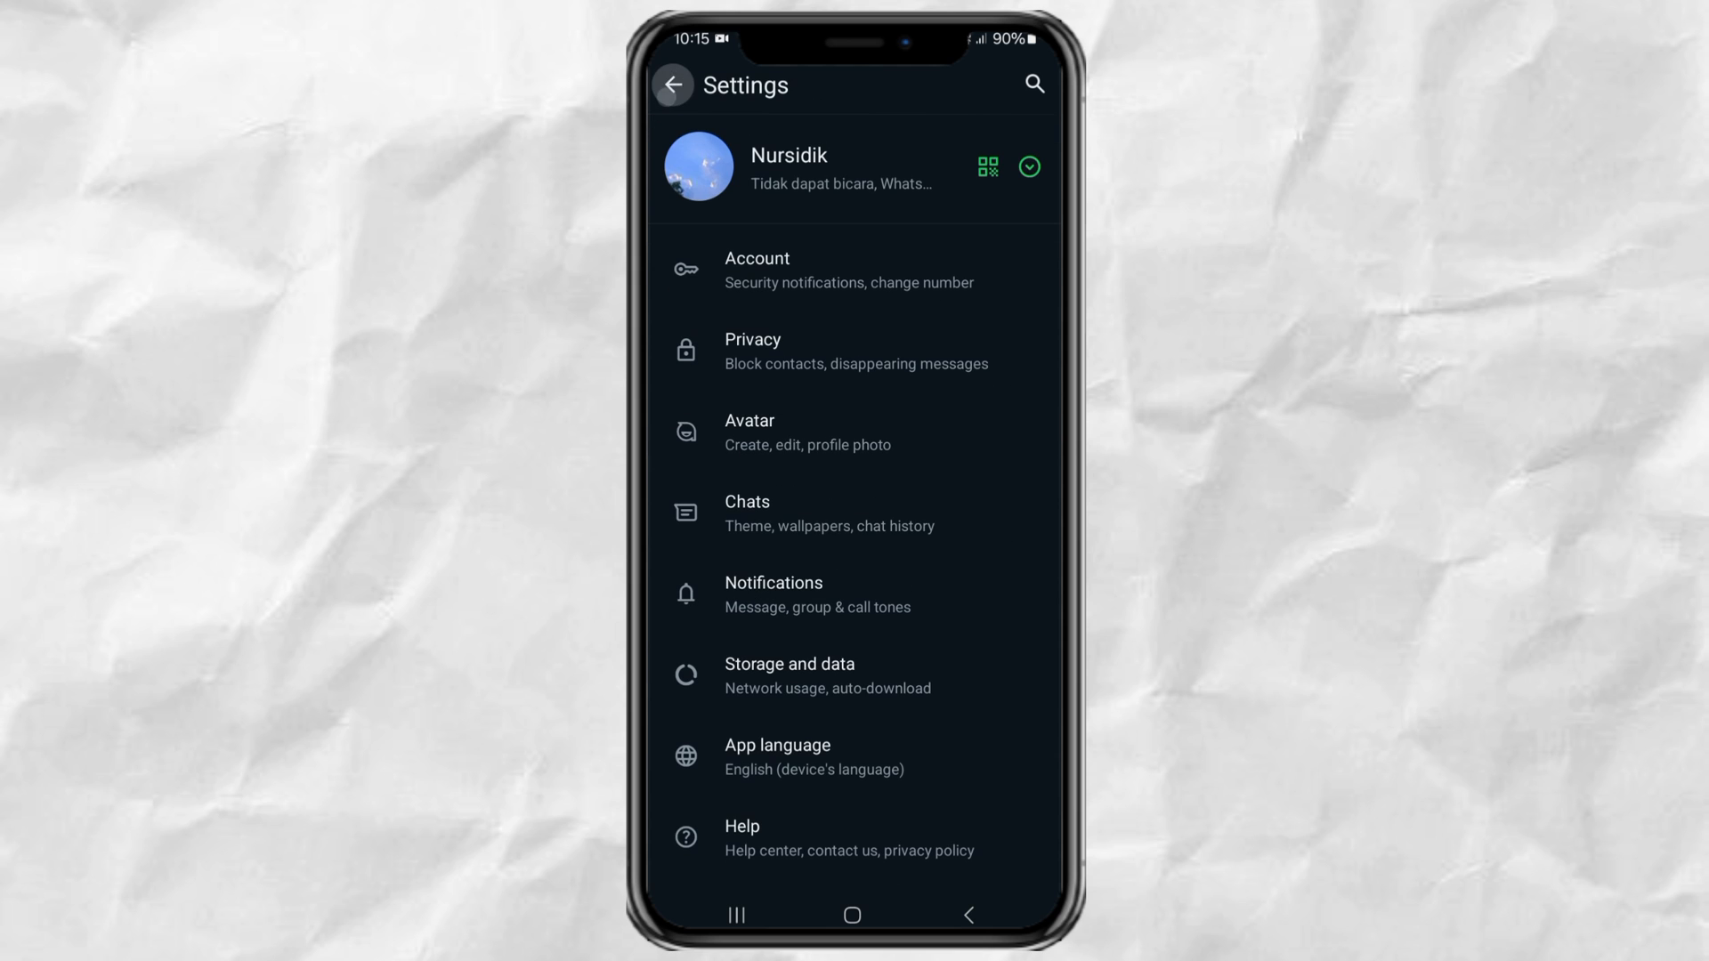
pyautogui.click(673, 86)
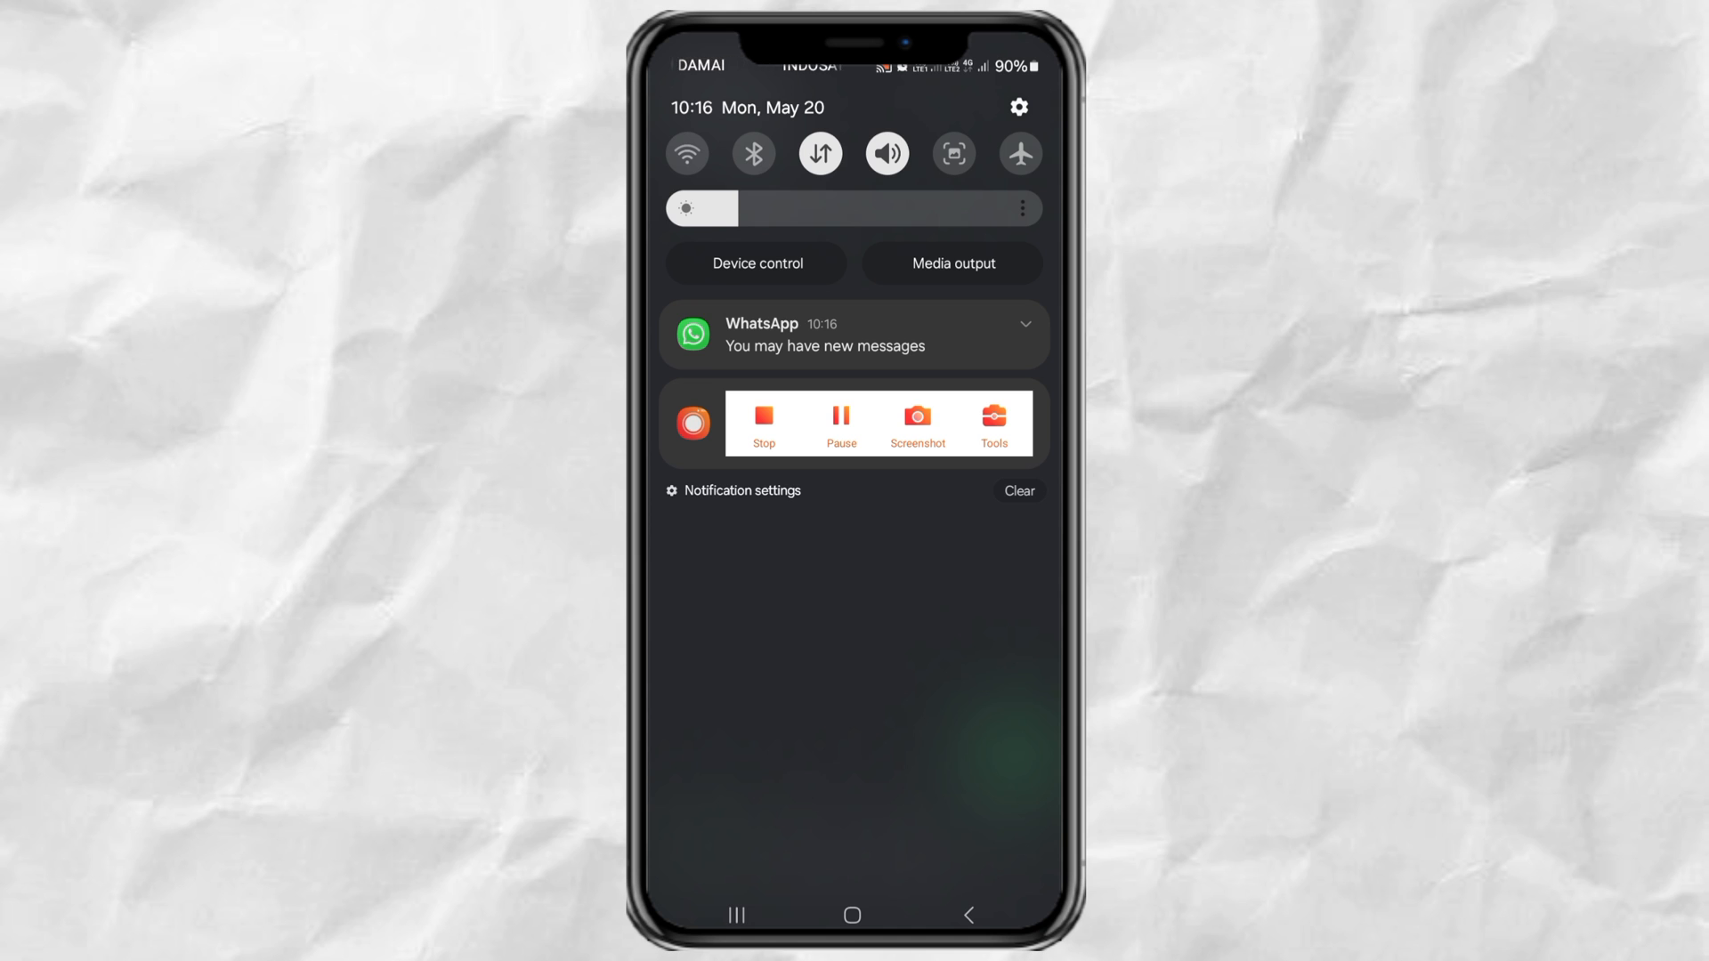
pyautogui.click(853, 334)
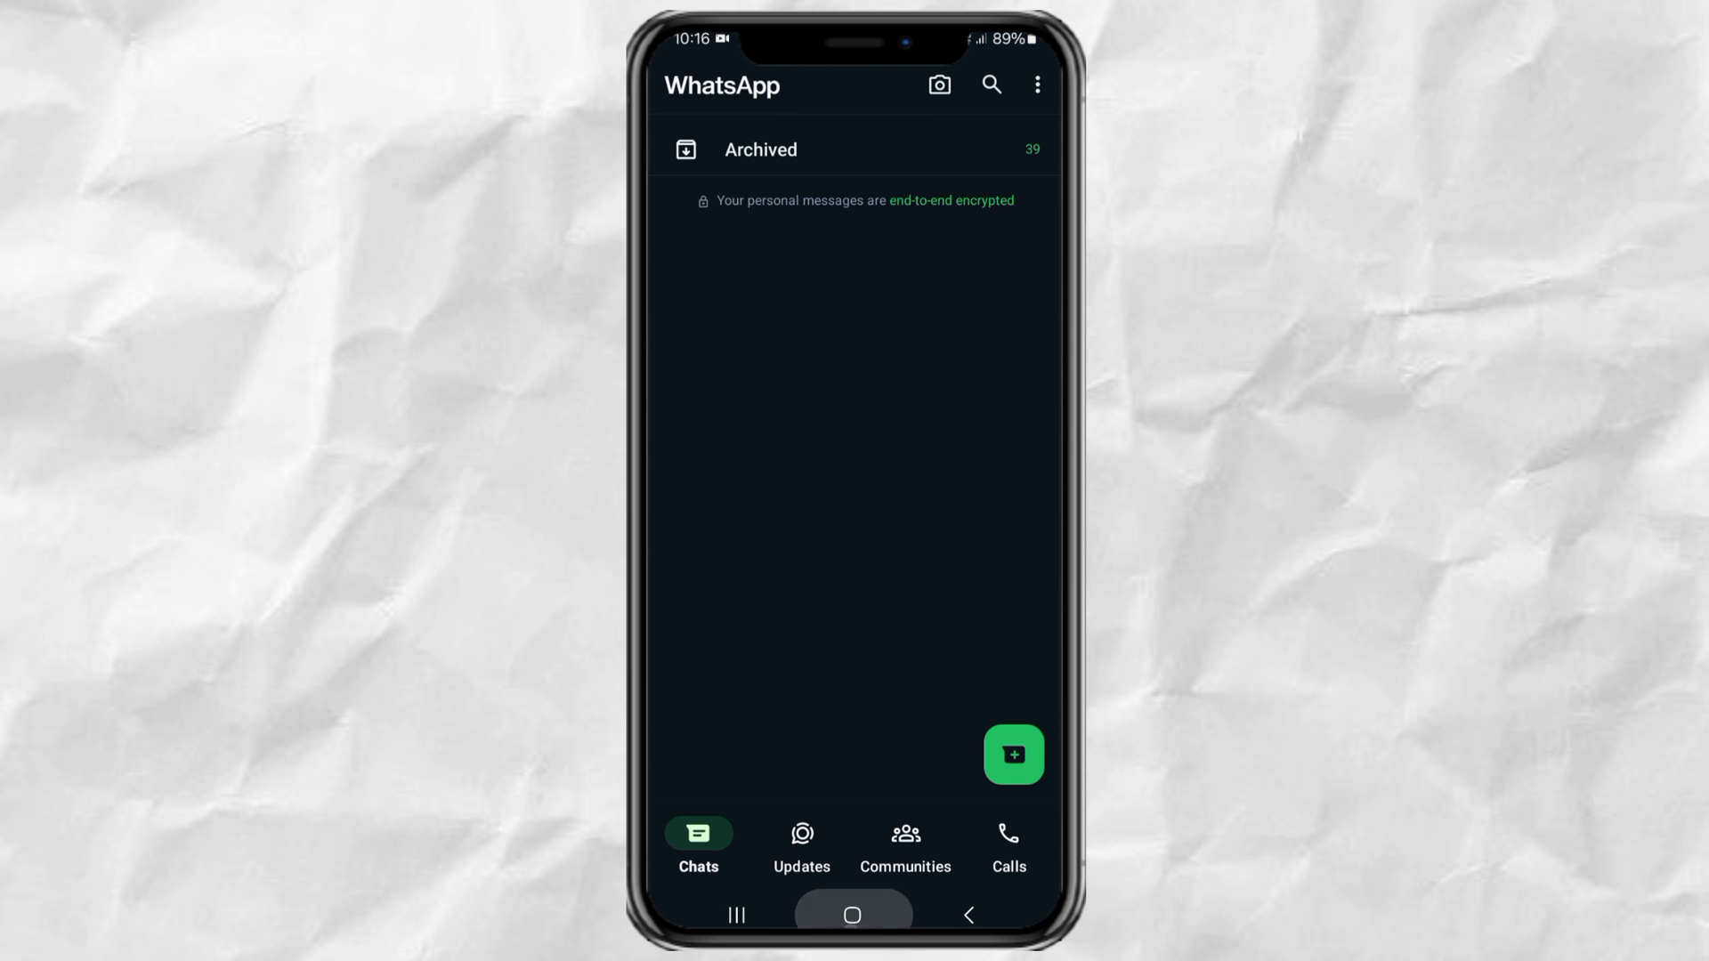
# Force stop WhatsApp from its App info page, reached via the home-screen icon
pyautogui.click(854, 916)
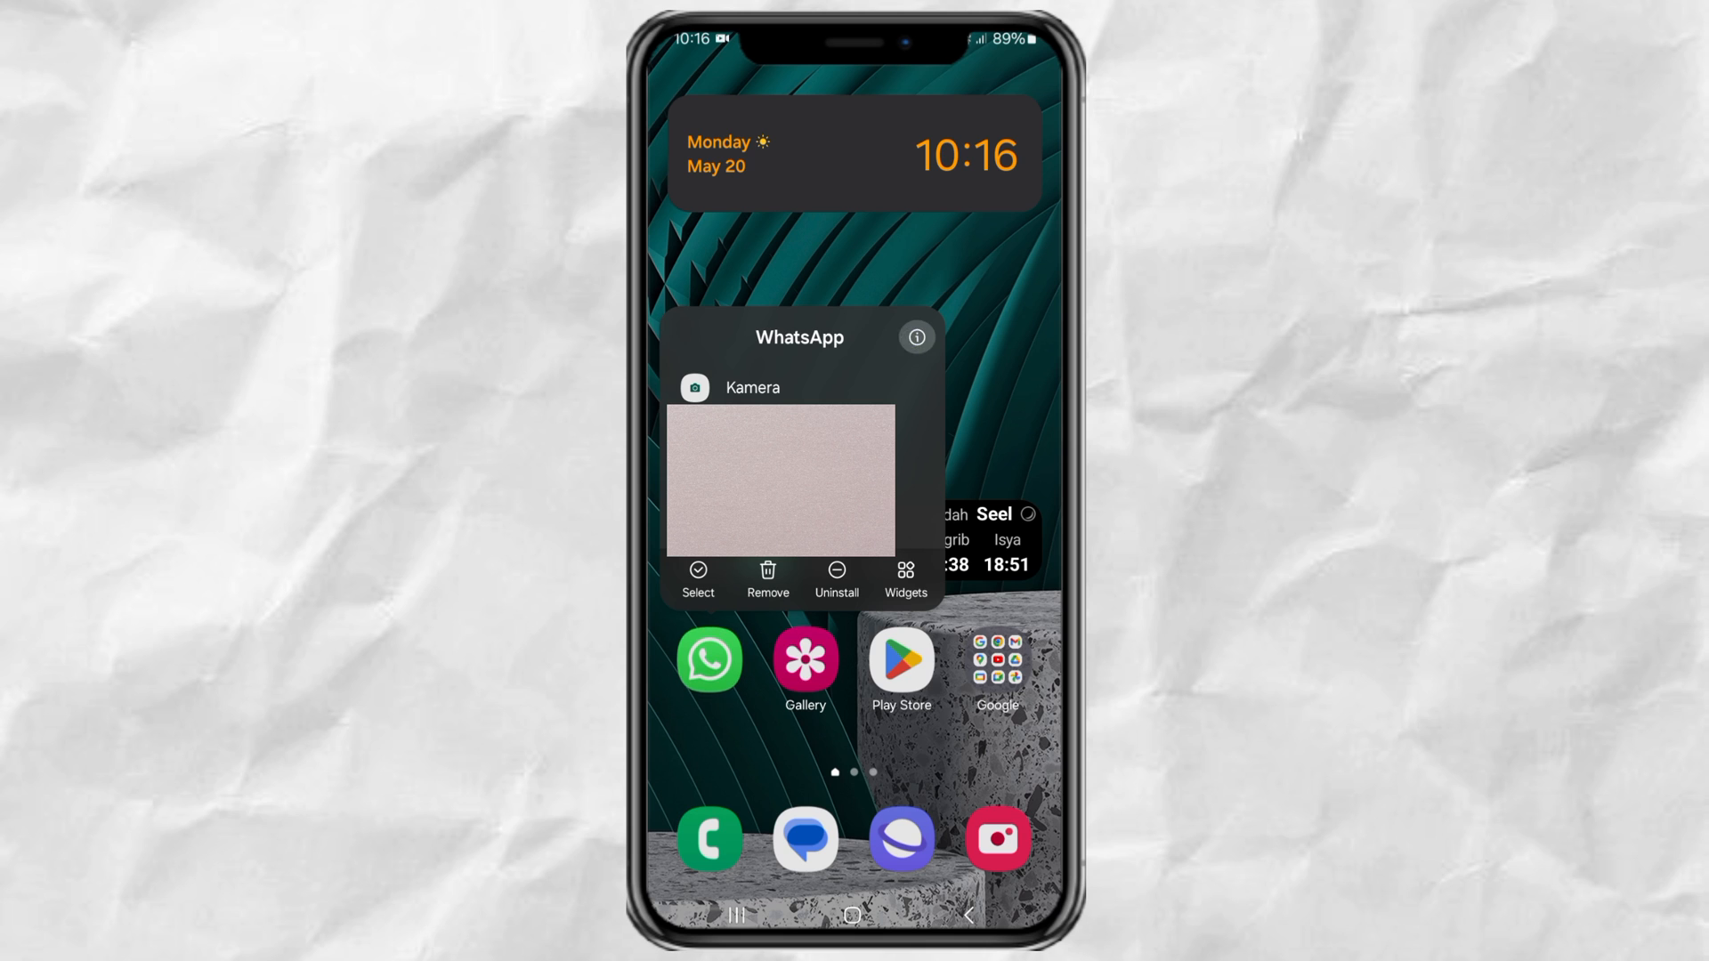
pyautogui.click(917, 337)
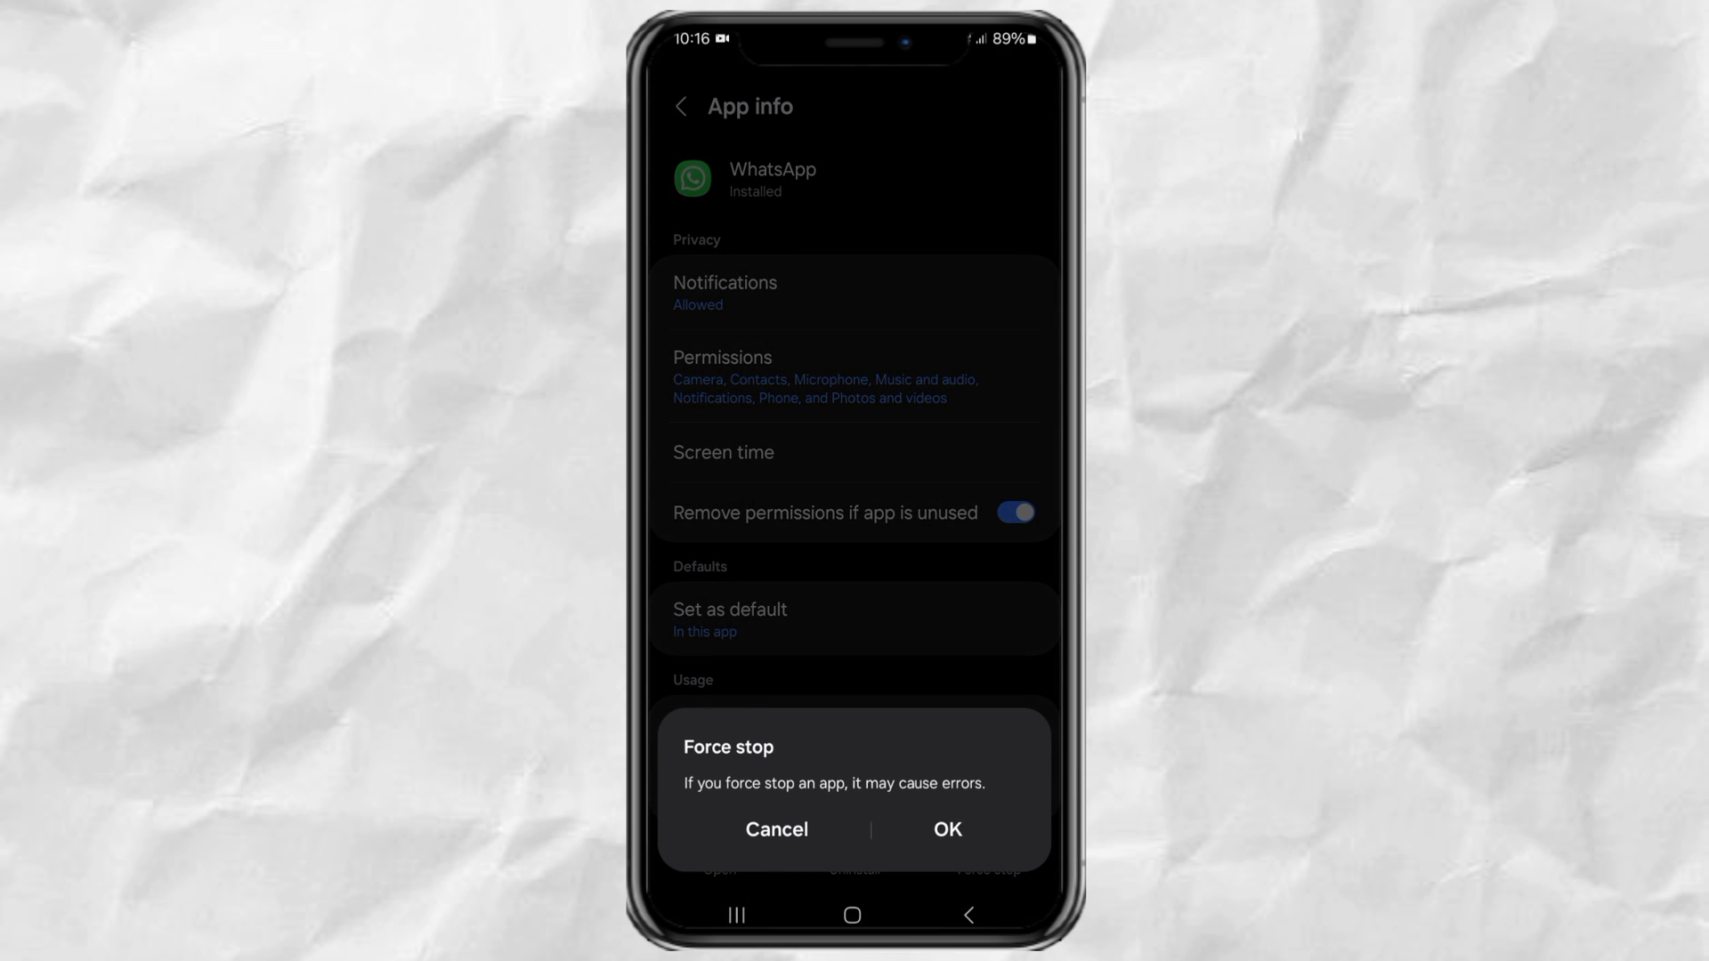
pyautogui.click(776, 830)
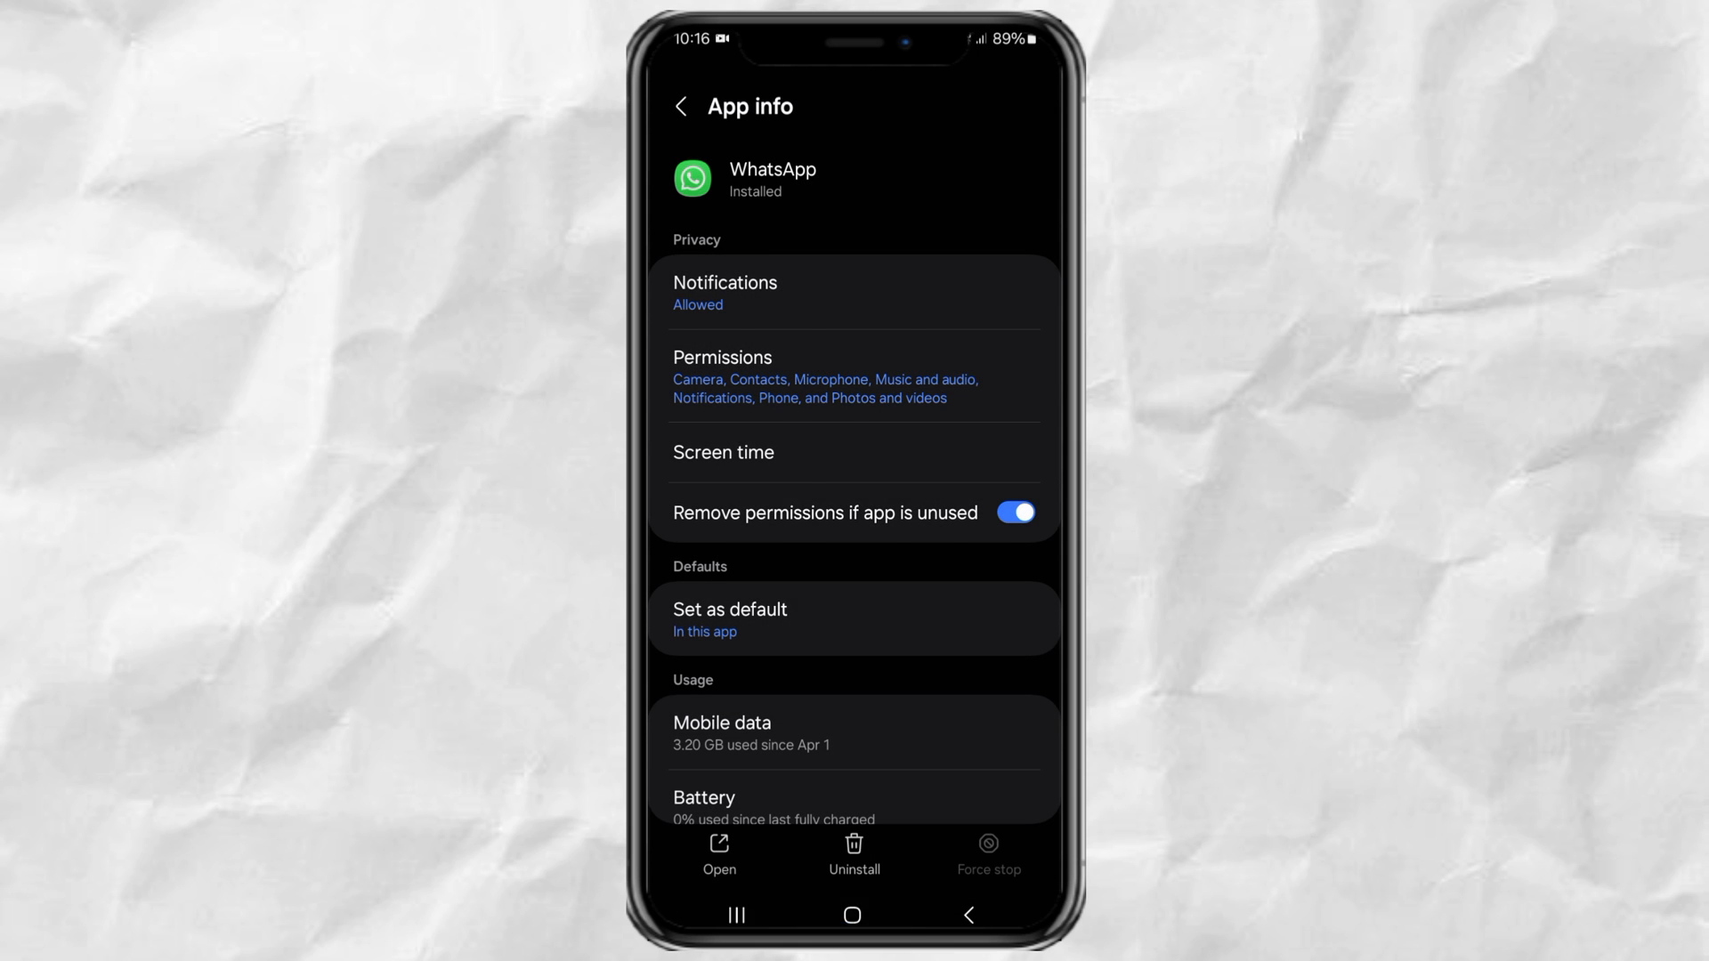
# Reopen WhatsApp, check the Proxy entry under Storage and data, and return to Chats
pyautogui.click(718, 854)
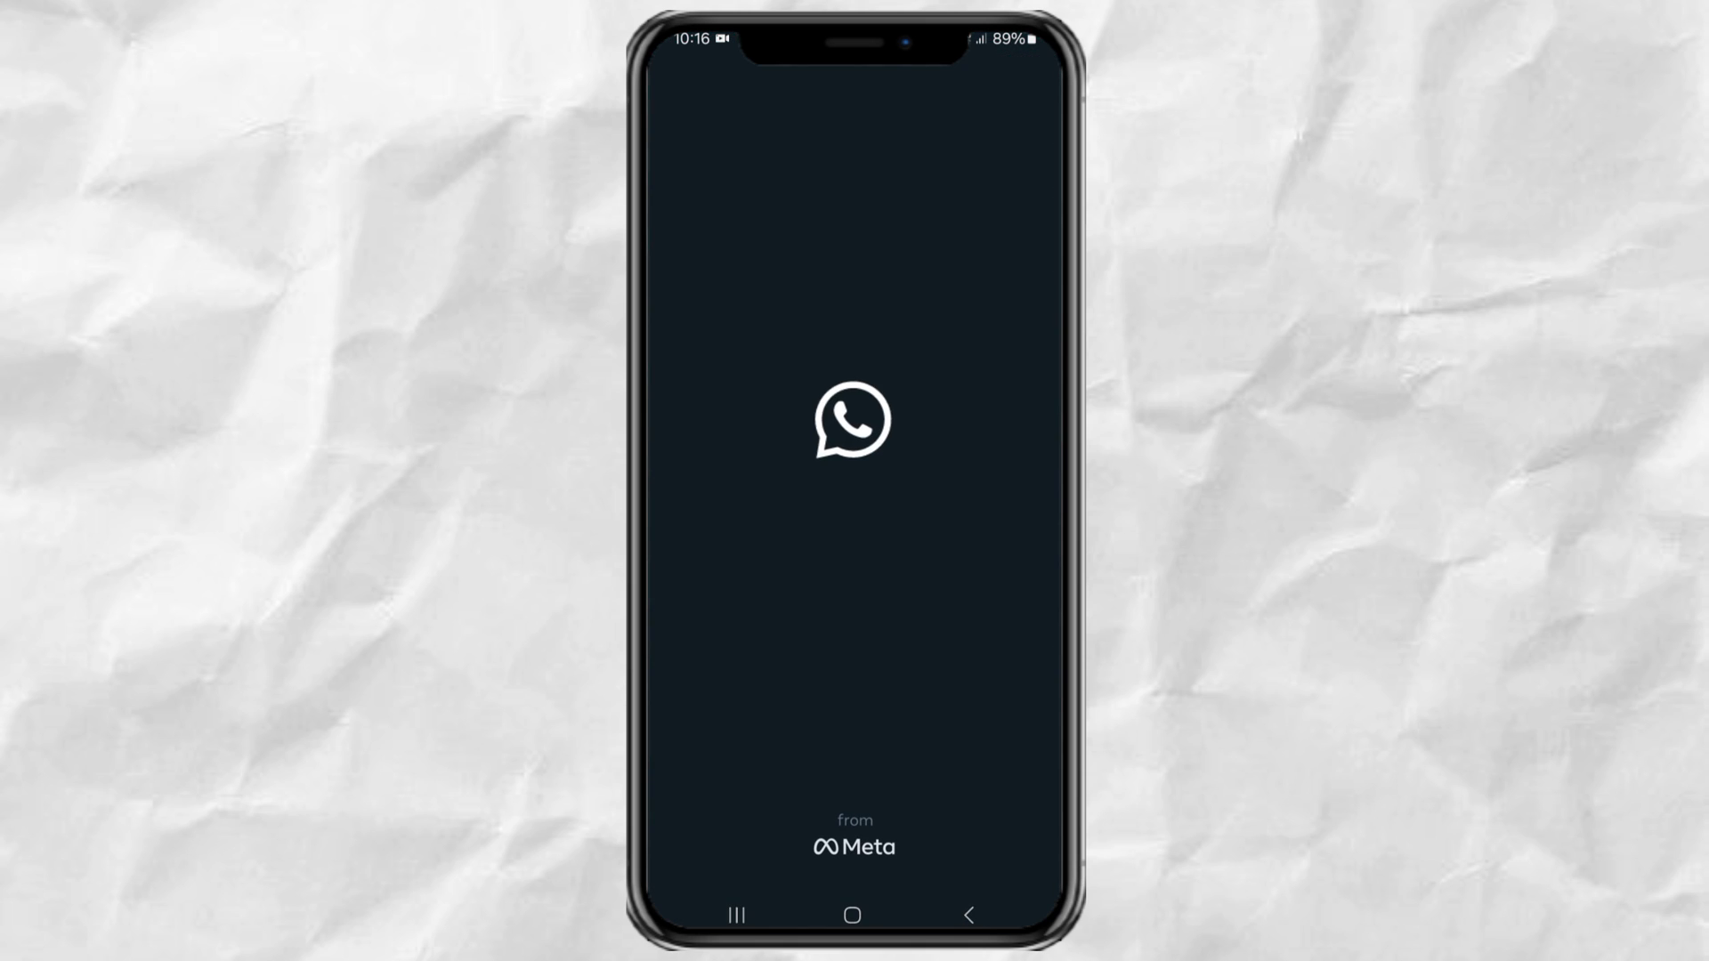
pyautogui.click(1036, 86)
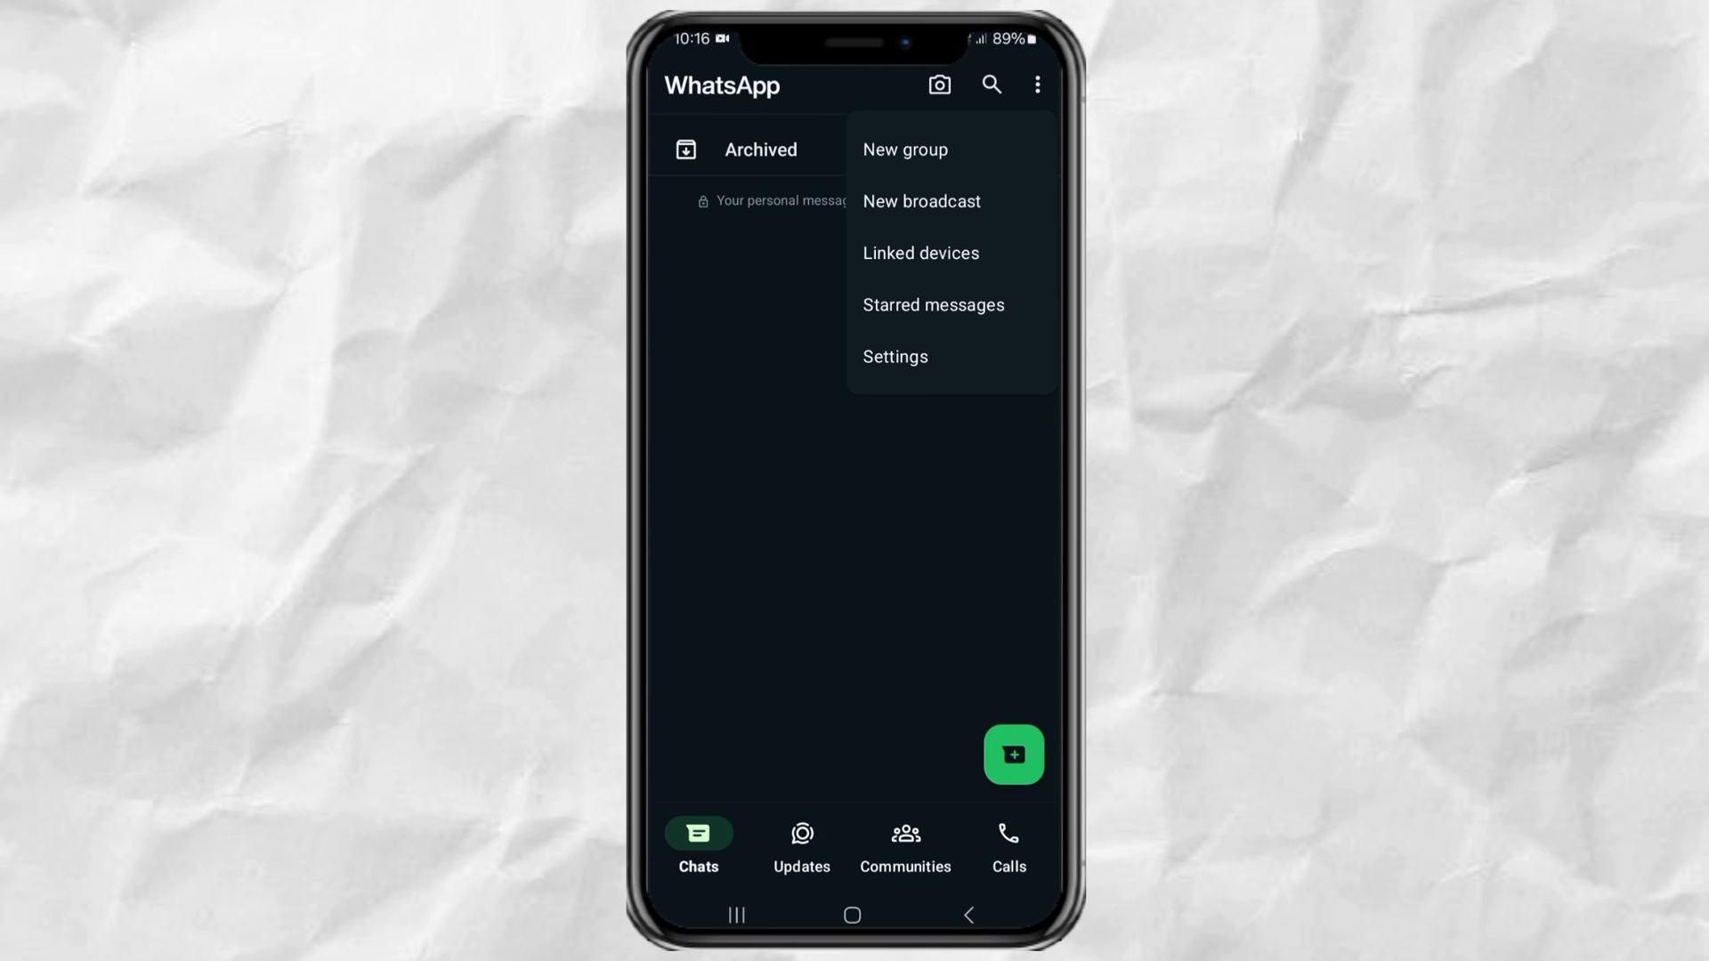
pyautogui.click(894, 356)
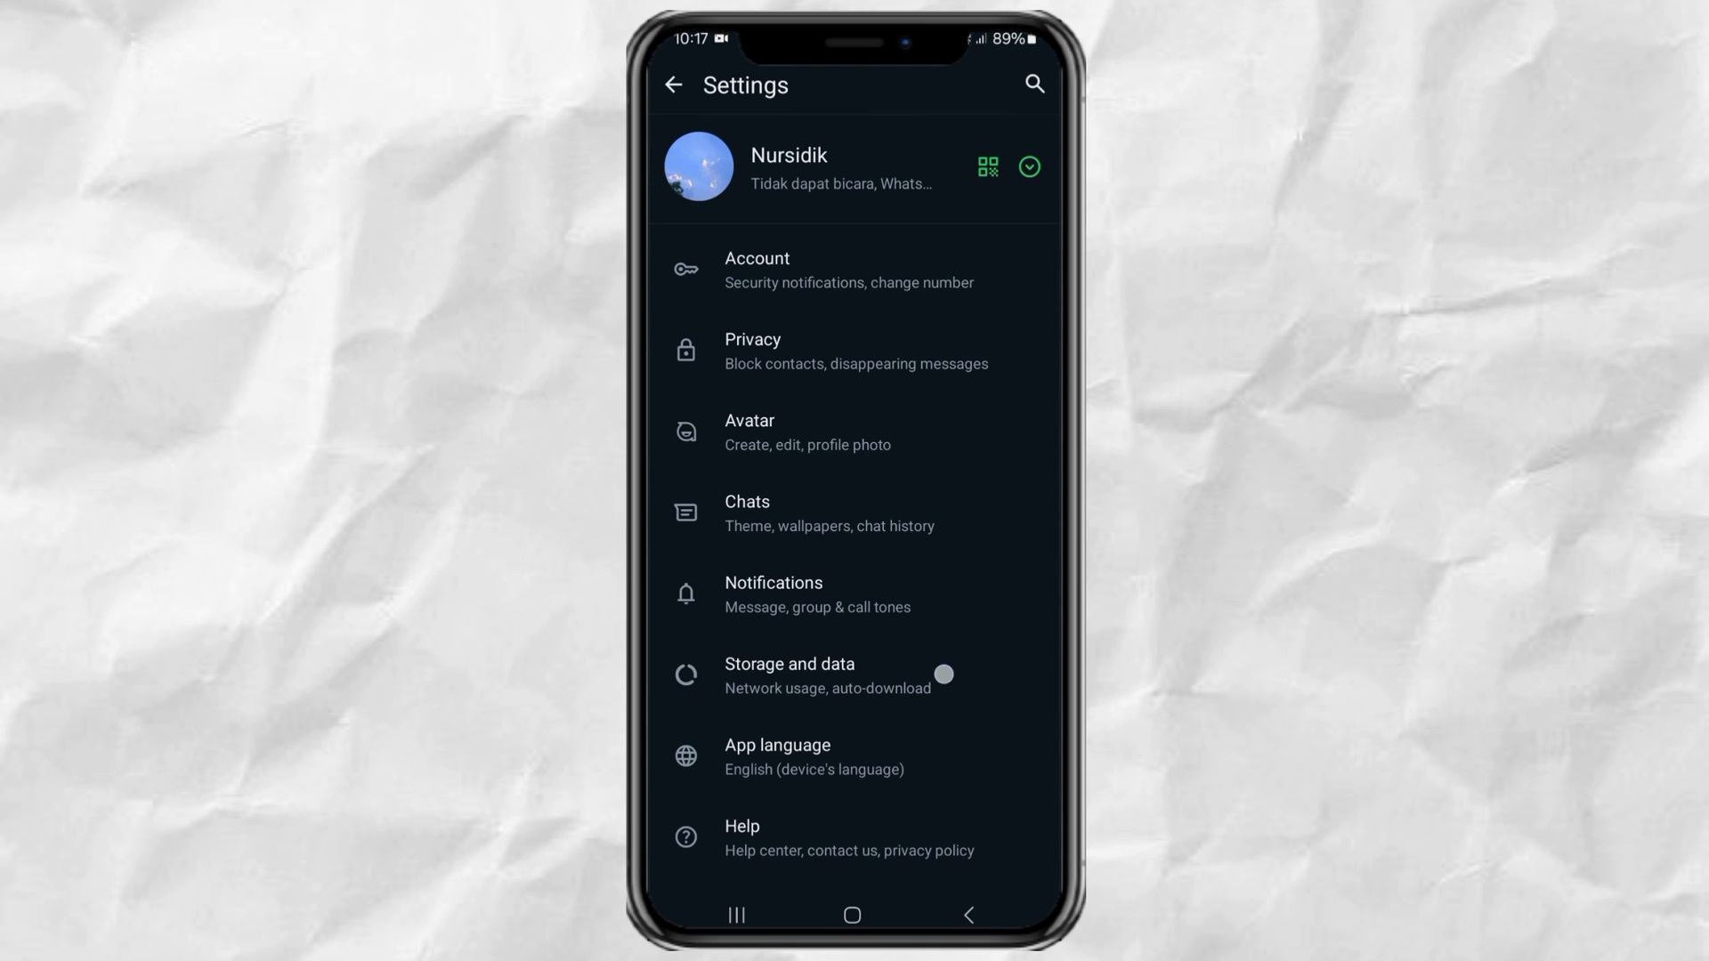
pyautogui.click(790, 673)
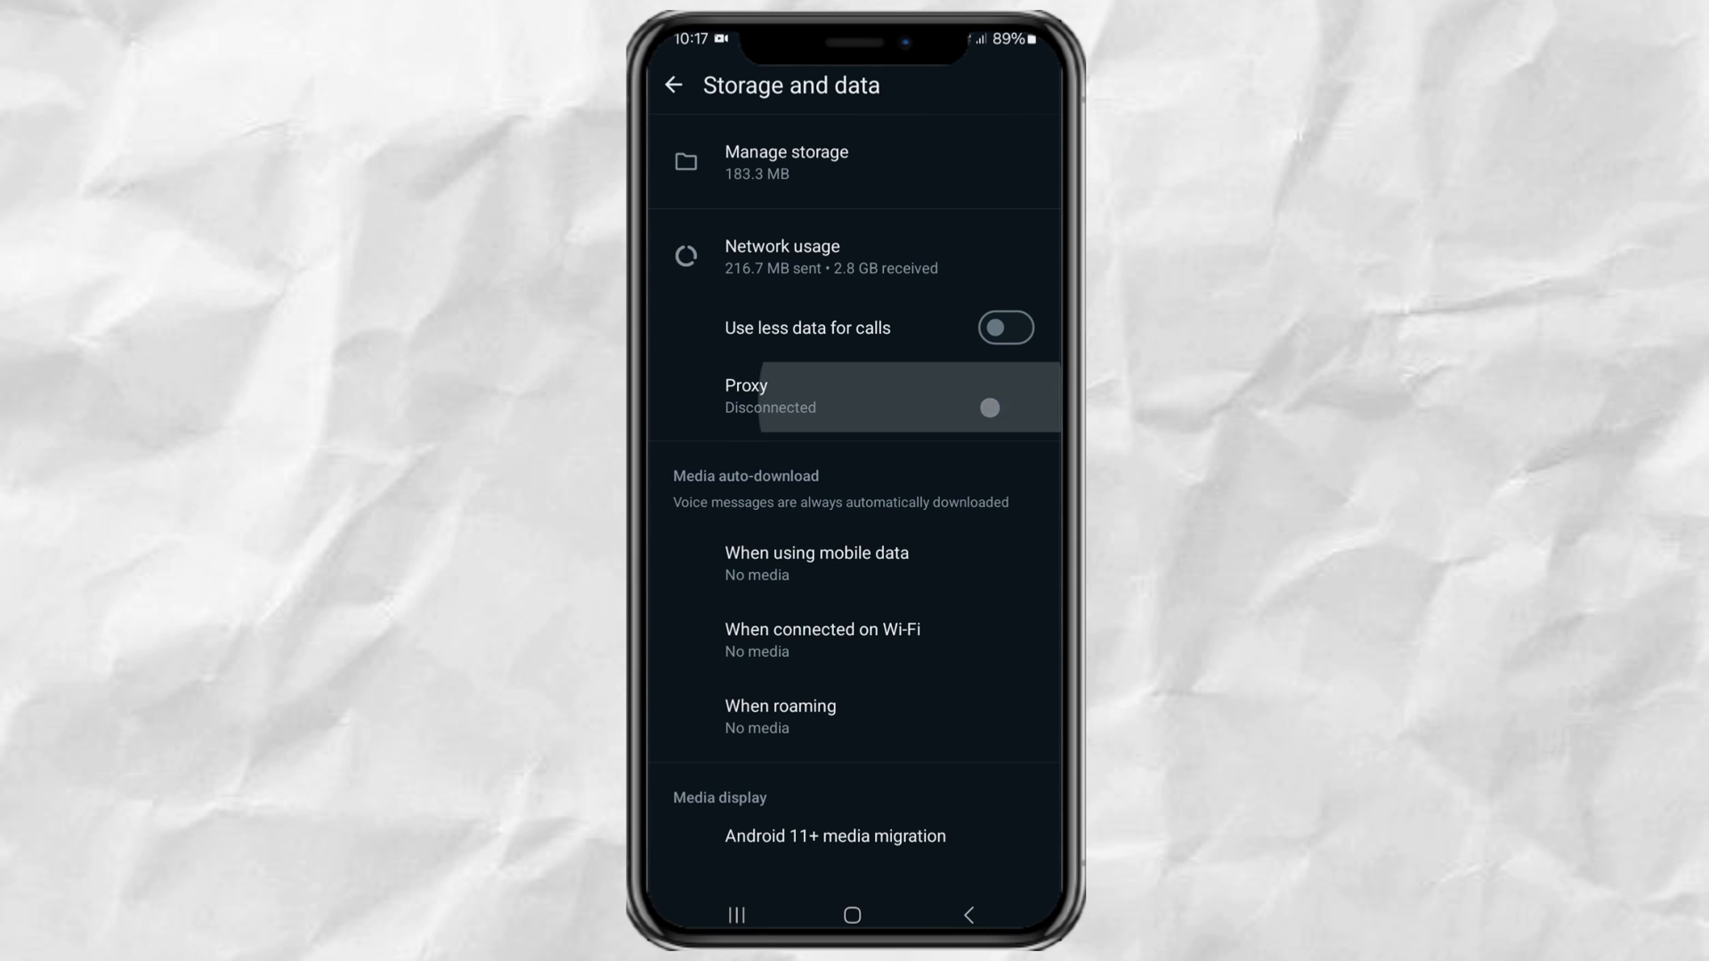
pyautogui.click(850, 396)
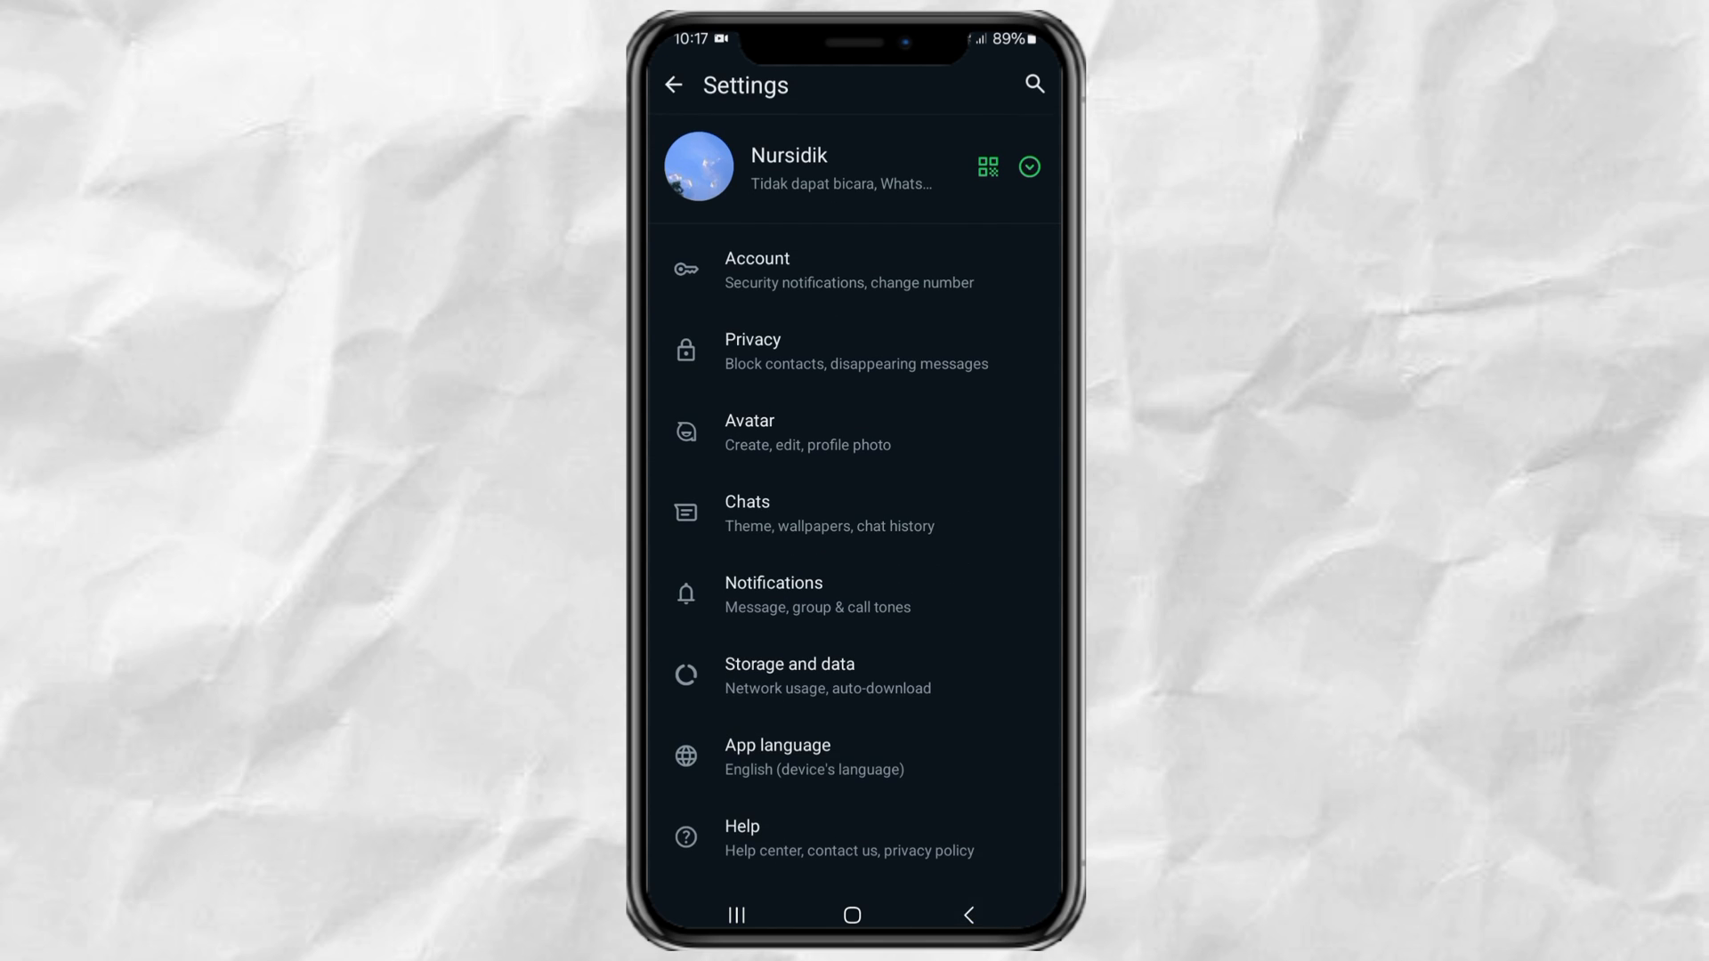
pyautogui.click(673, 86)
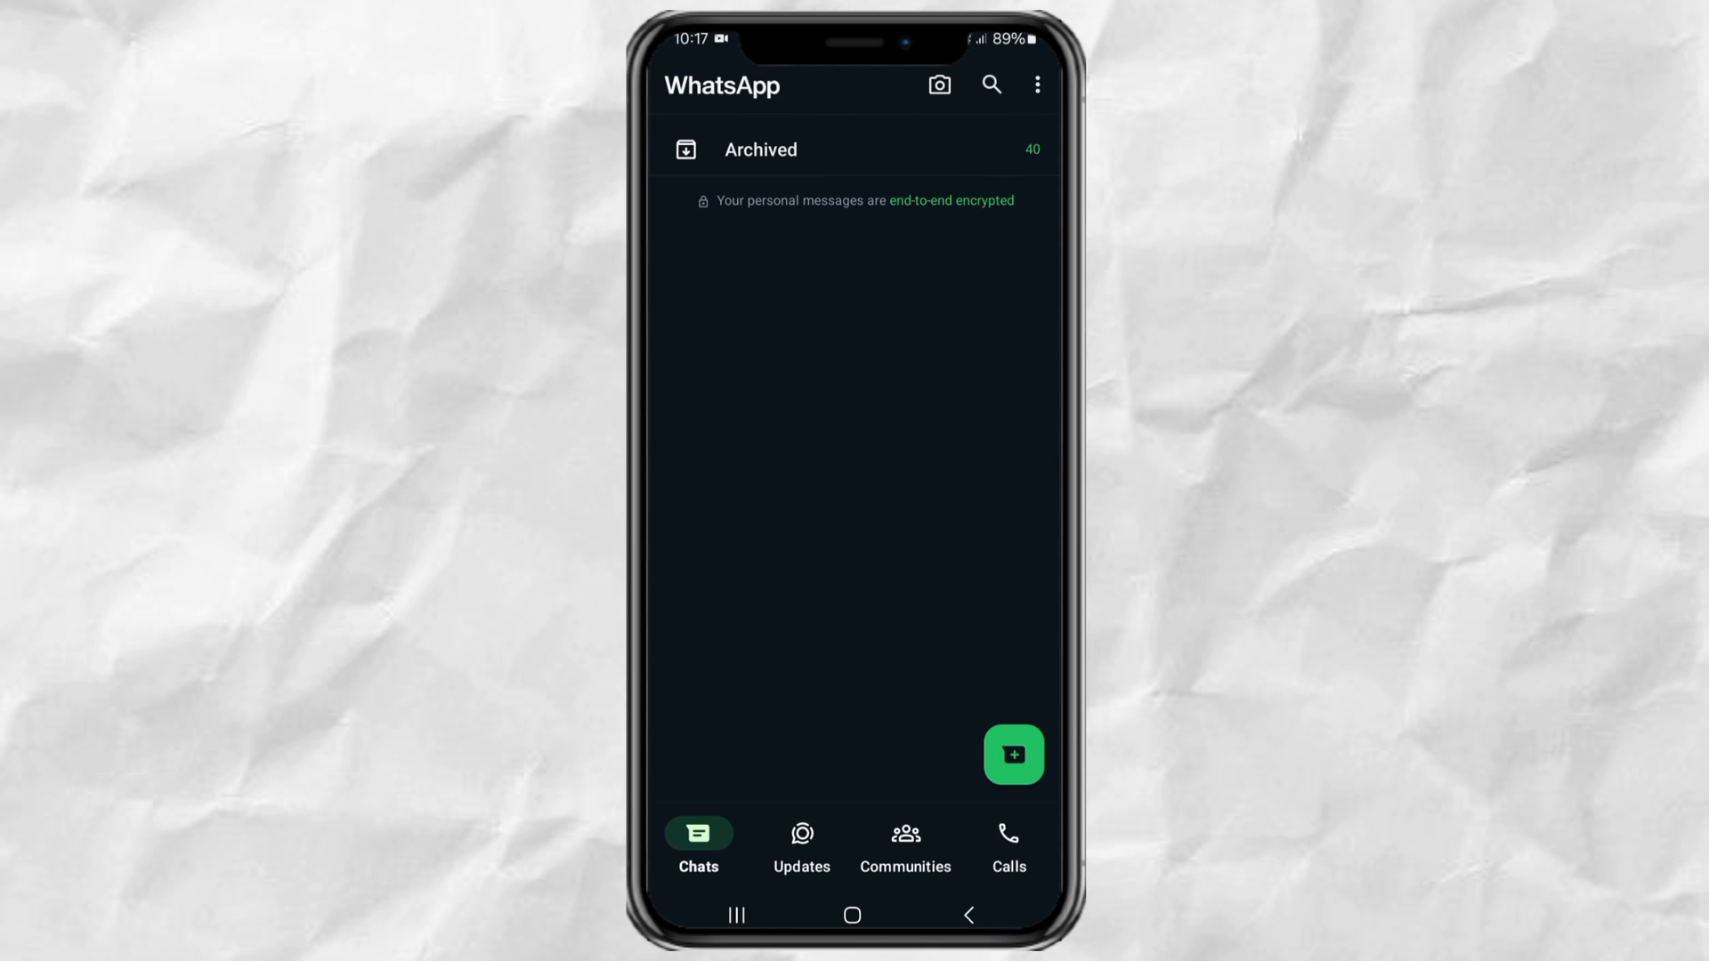